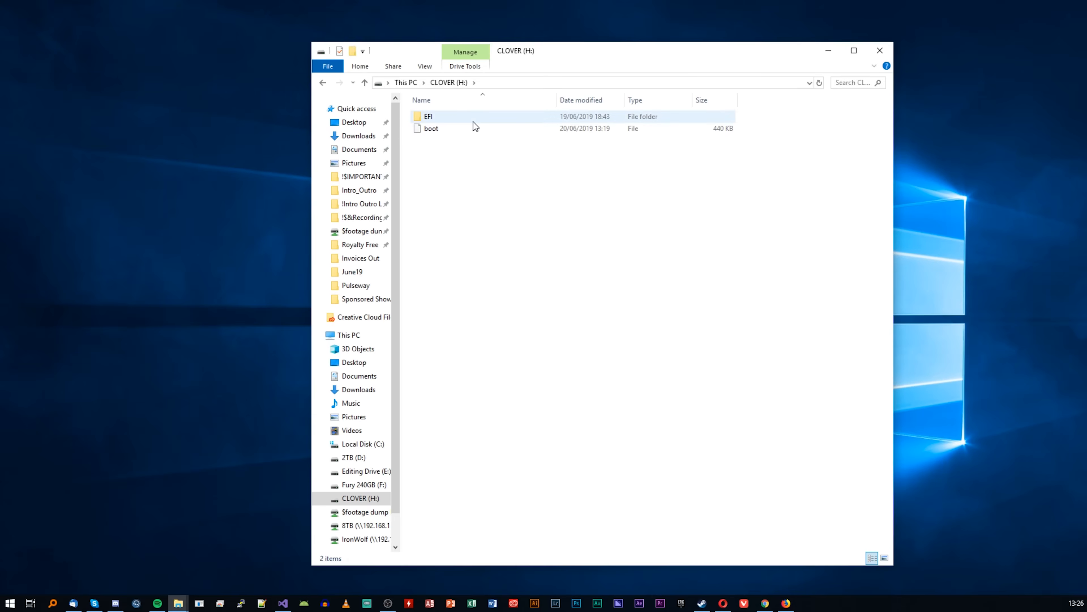
- Look inside the USB's CLOVER kexts/Other folder, then return to the CLOVER folder
double_click(428, 116)
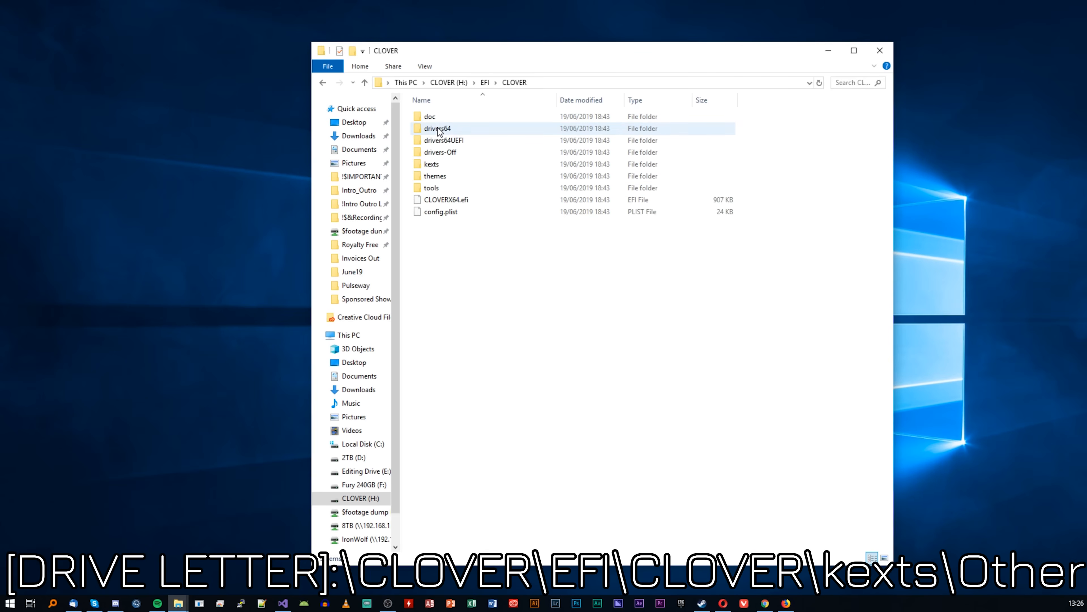
double_click(431, 164)
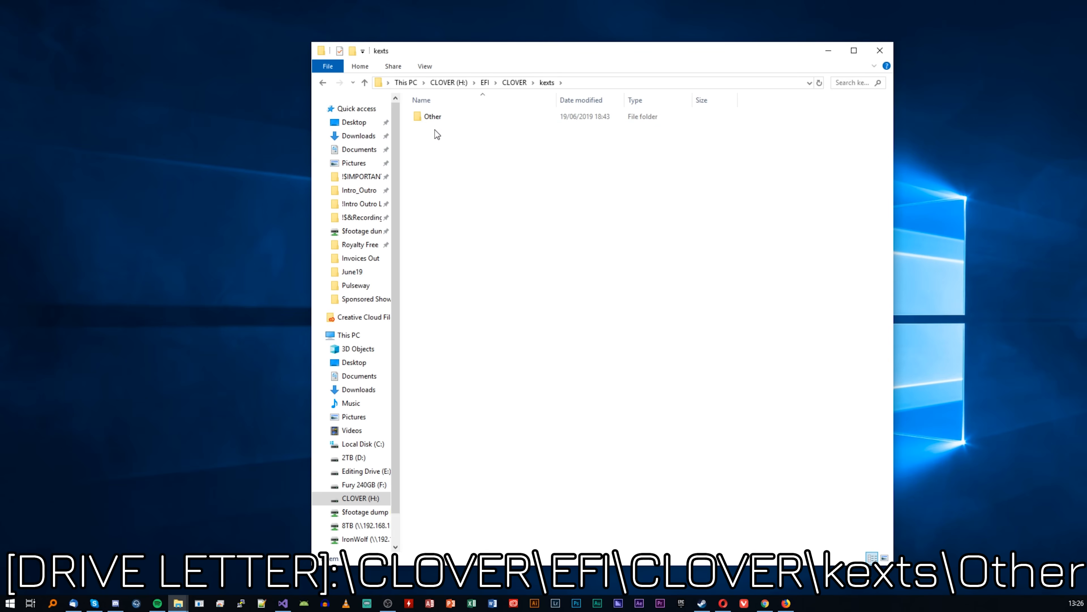
double_click(433, 115)
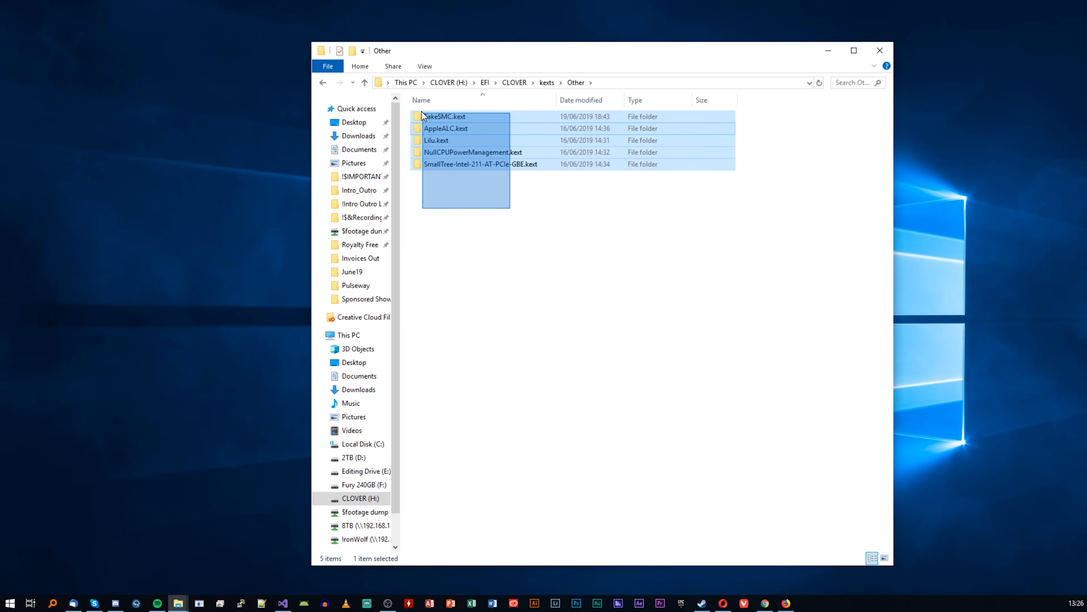
click(448, 232)
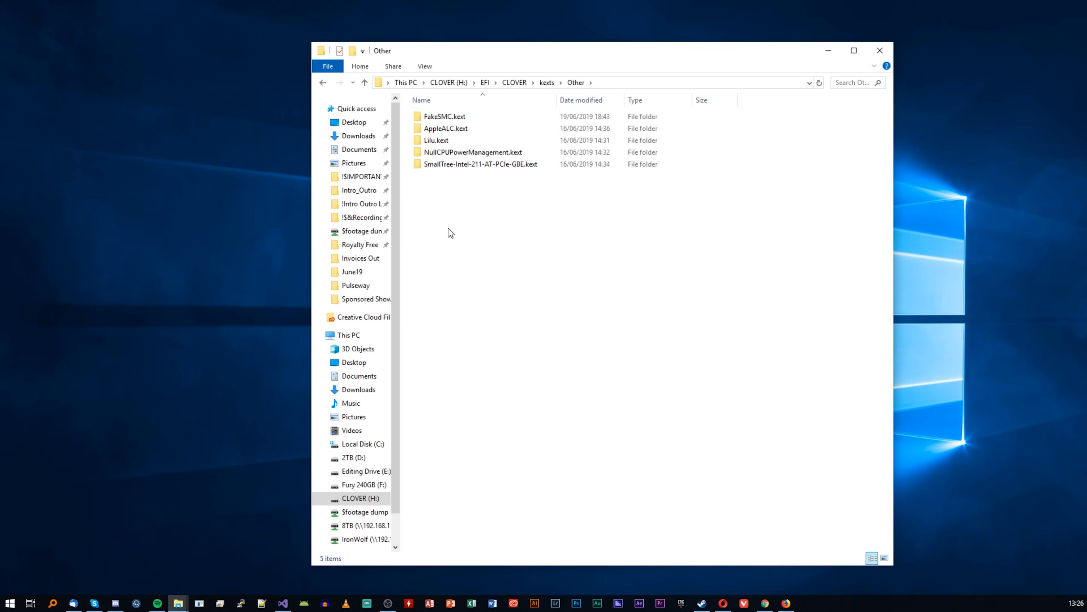
click(513, 81)
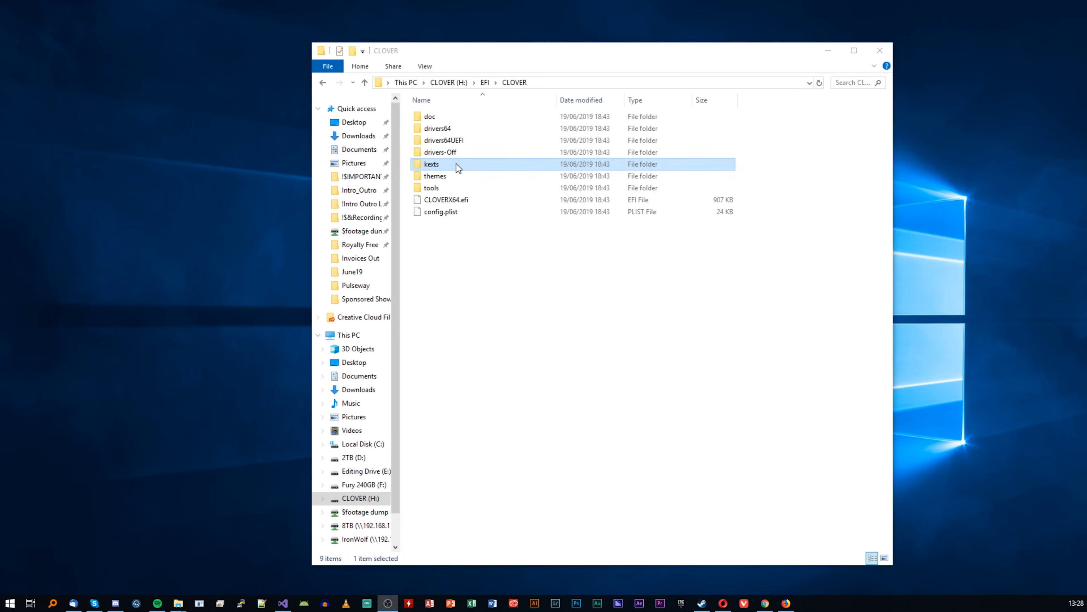
- Select AptioMemoryFix-64.efi and HFSPlus.efi in drivers-Off's drivers64UEFI and copy them
click(440, 152)
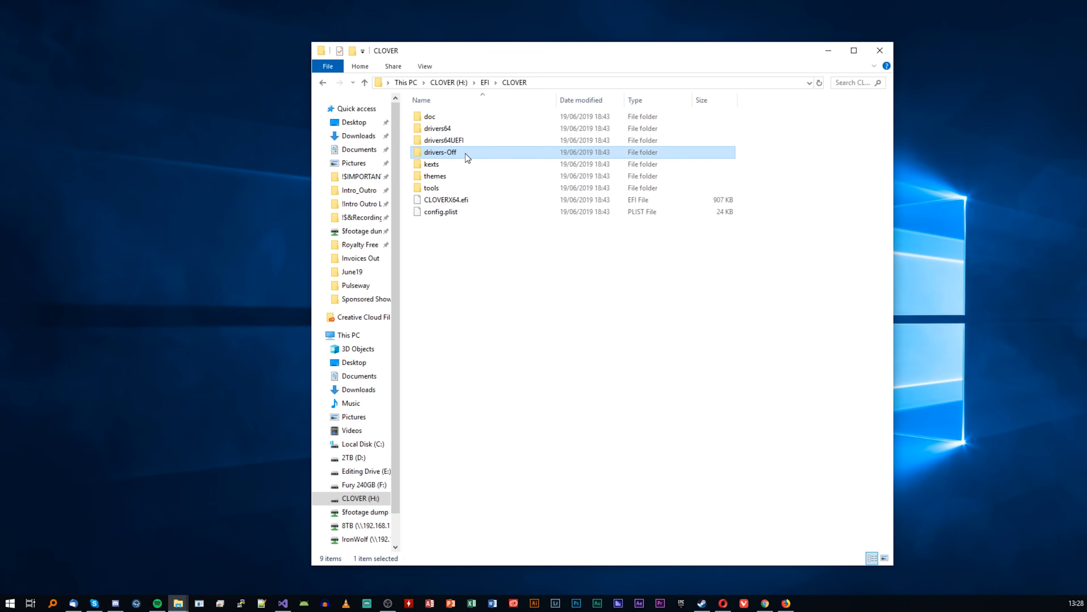
double_click(440, 152)
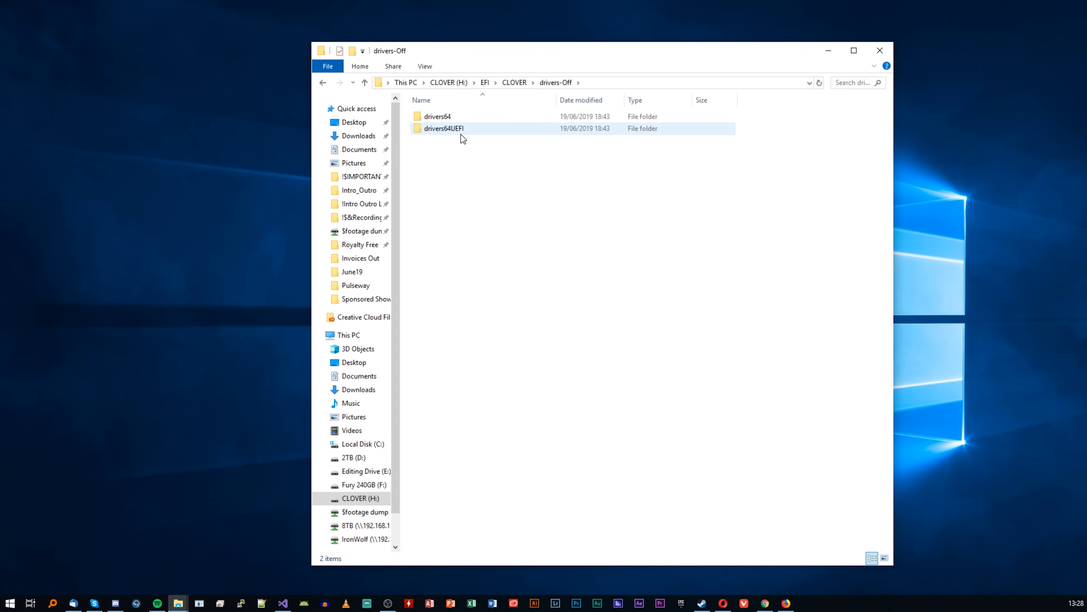
double_click(443, 128)
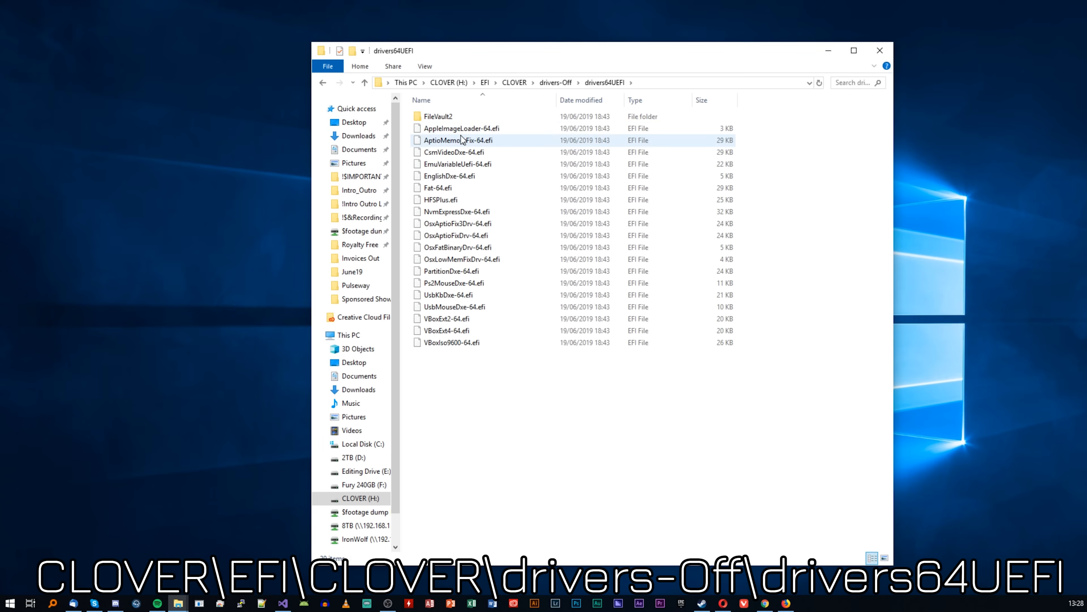
click(447, 199)
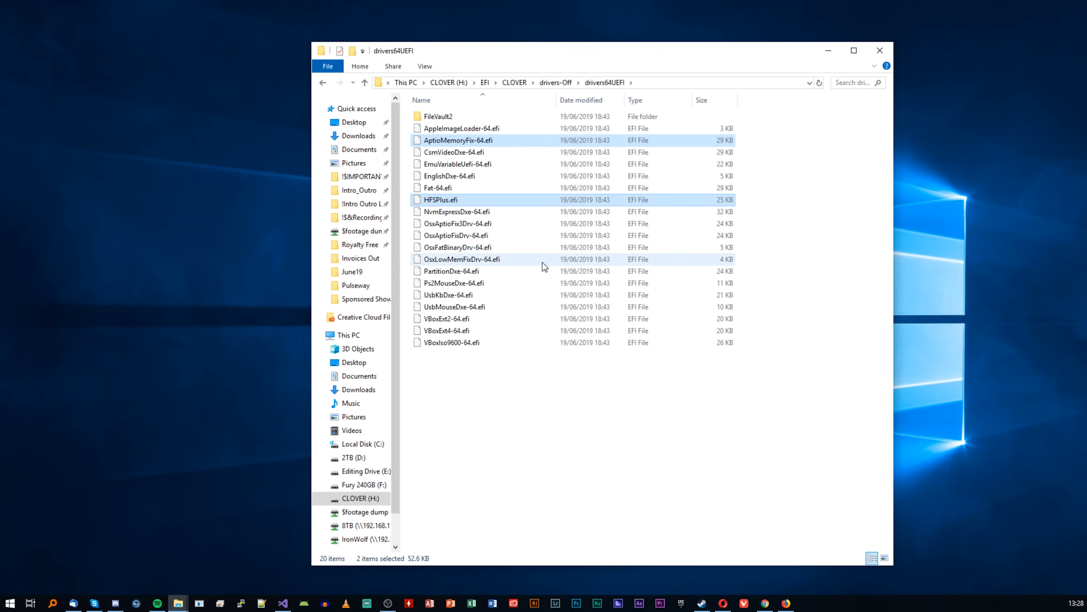
mouse_move(494, 140)
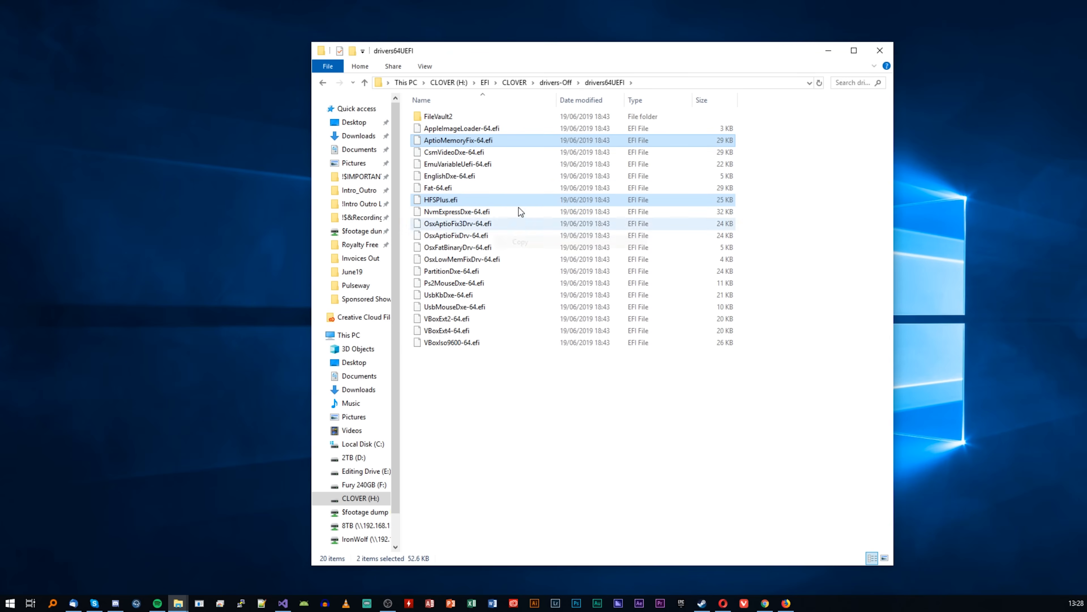
- Paste the two drivers into CLOVER's own drivers64UEFI folder
click(513, 81)
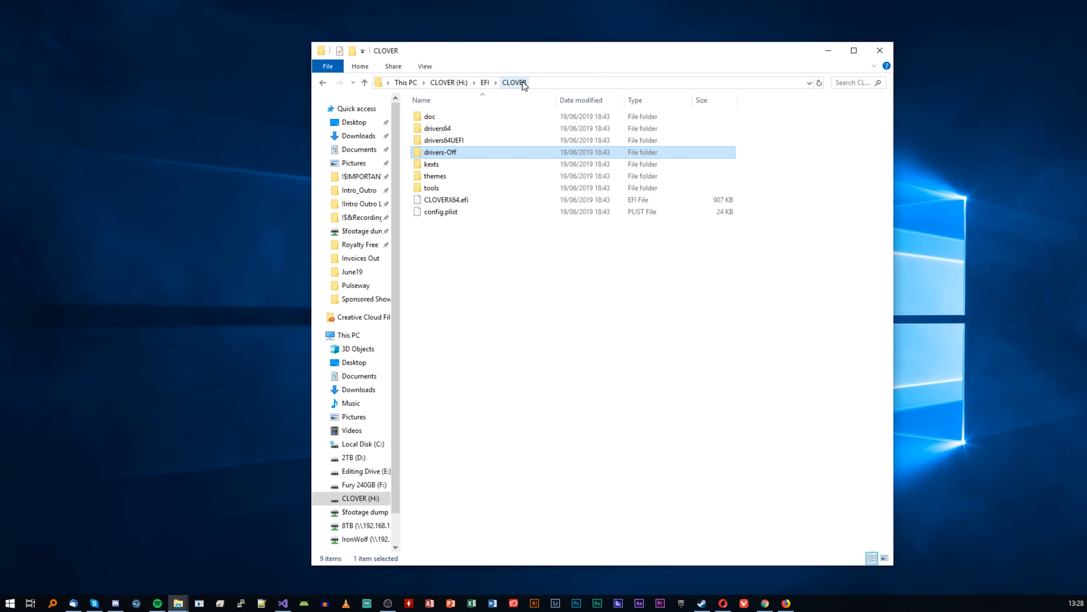
double_click(444, 139)
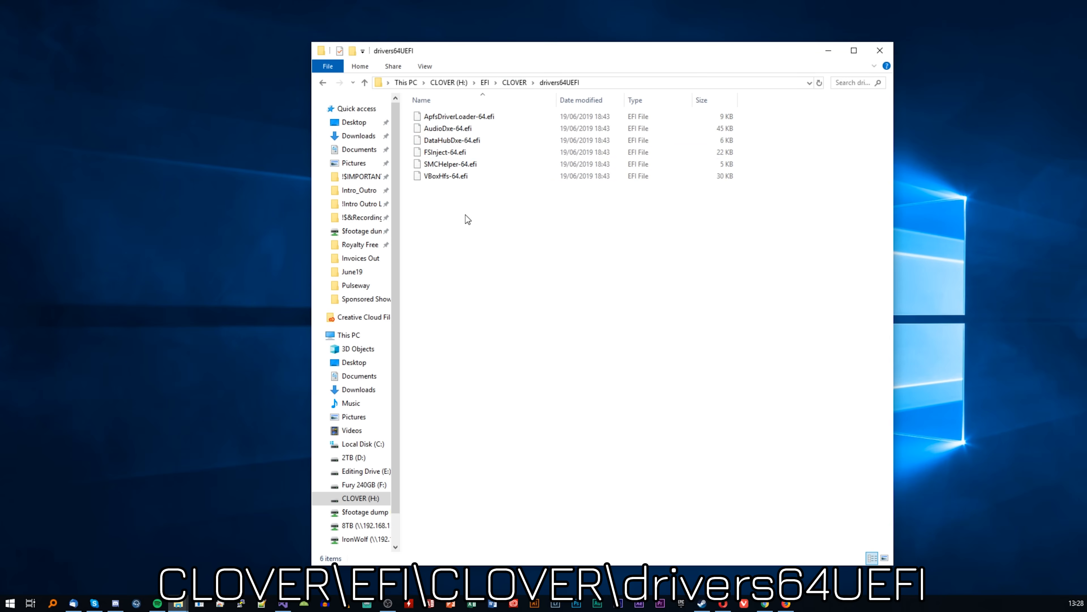
right_click(467, 220)
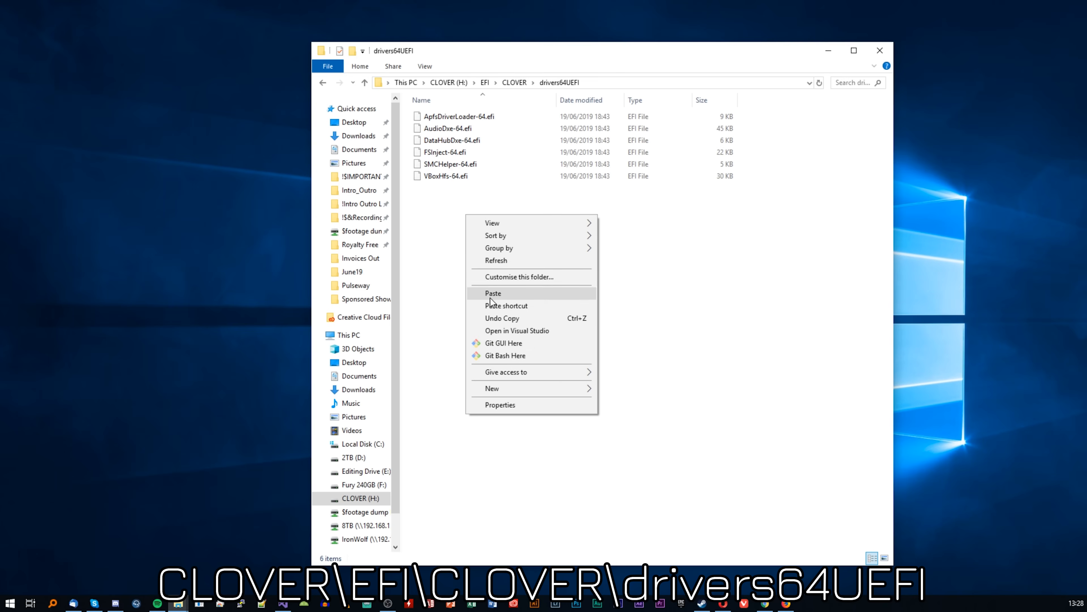
click(493, 293)
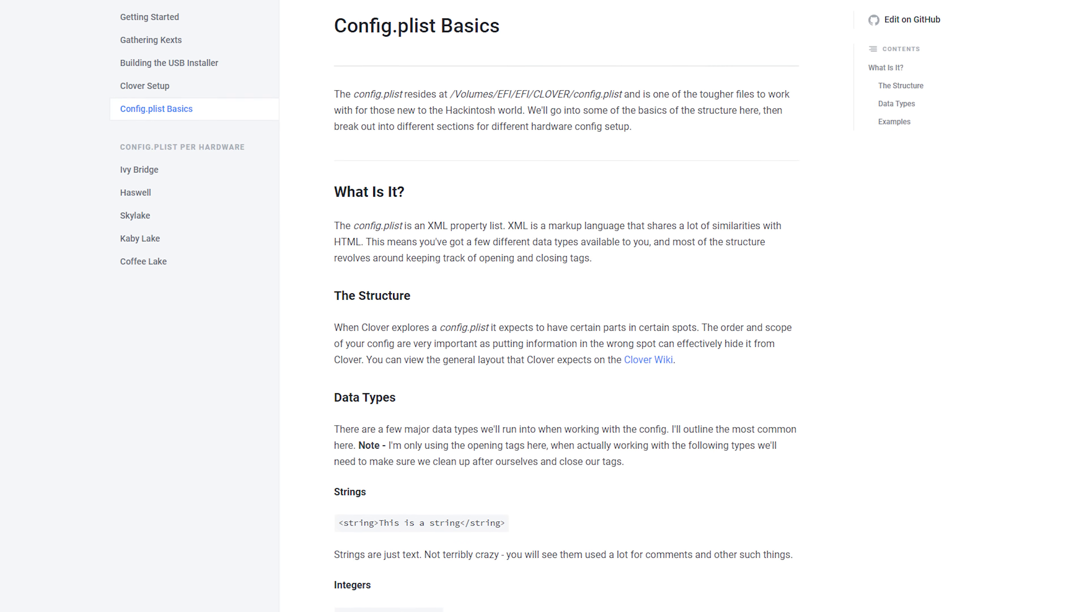
- Scroll through the Coffee Lake page's Boot and Devices config.plist sections
scroll(down, 3)
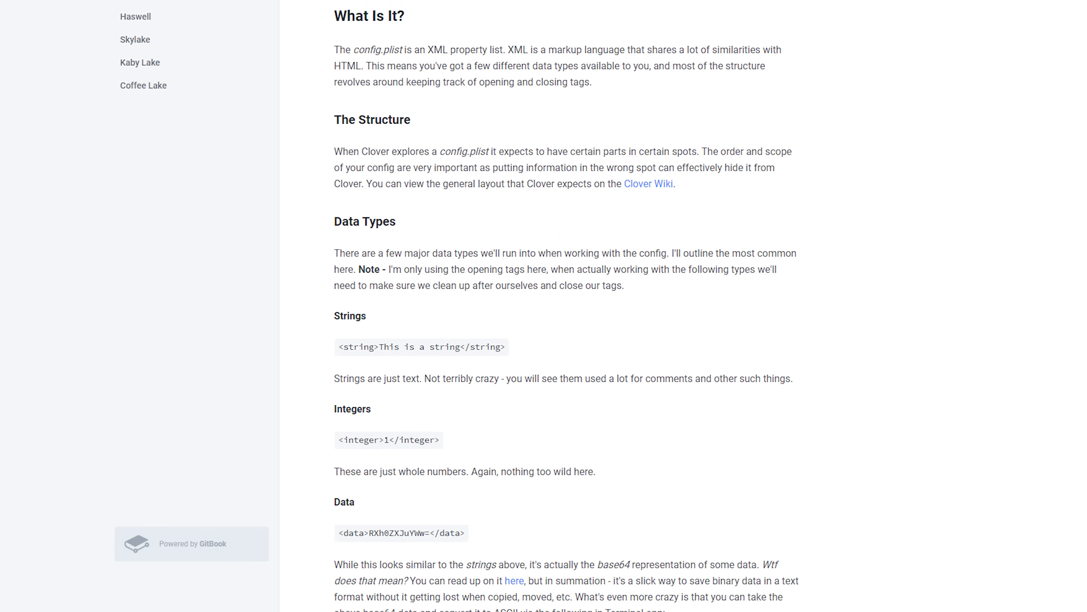
scroll(down, 3)
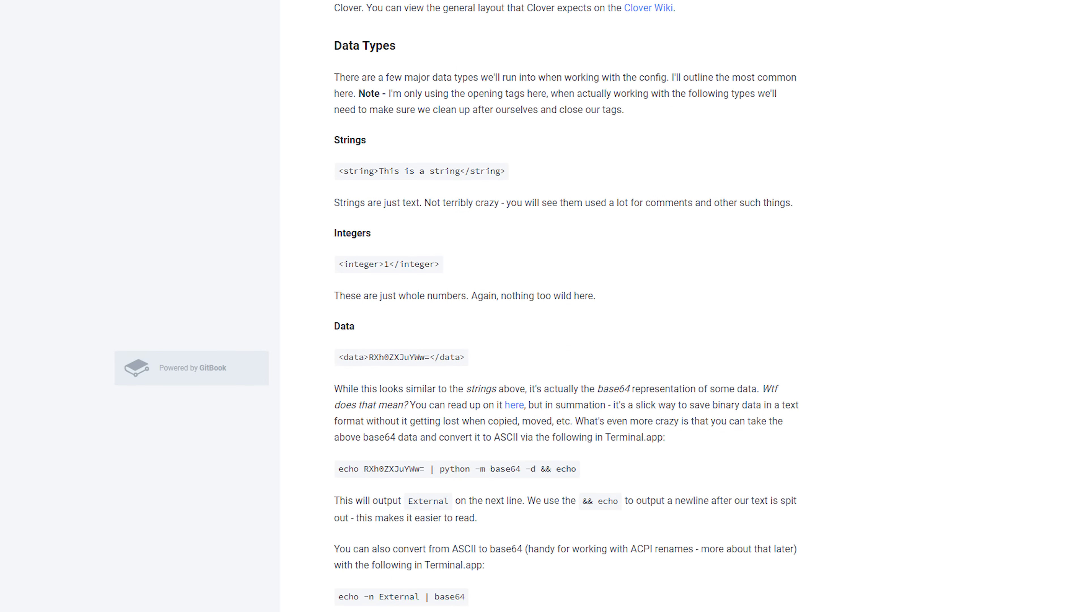
scroll(down, 3)
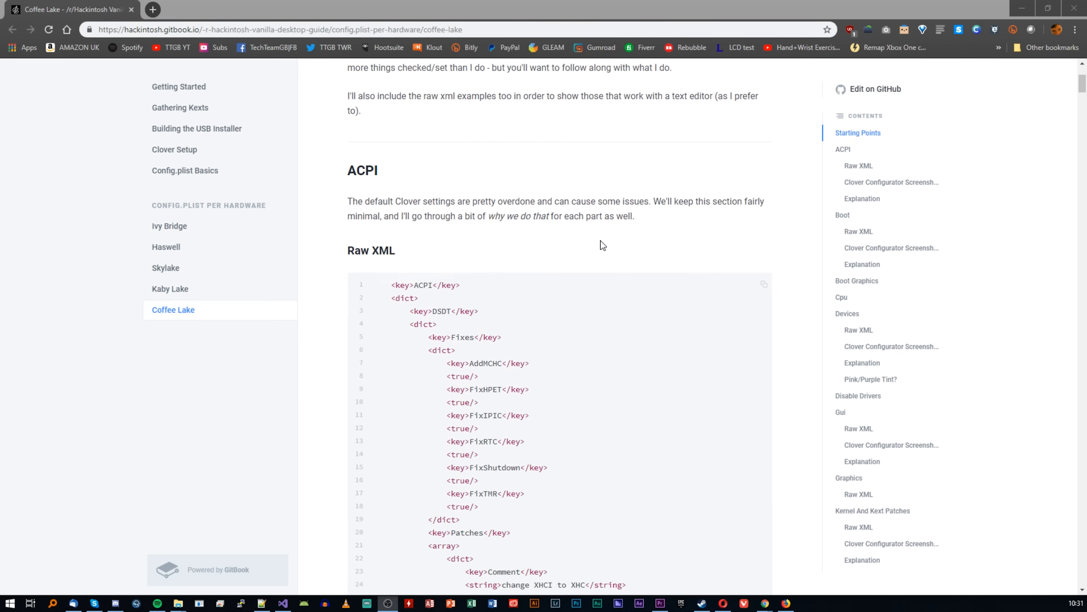
scroll(down, 3)
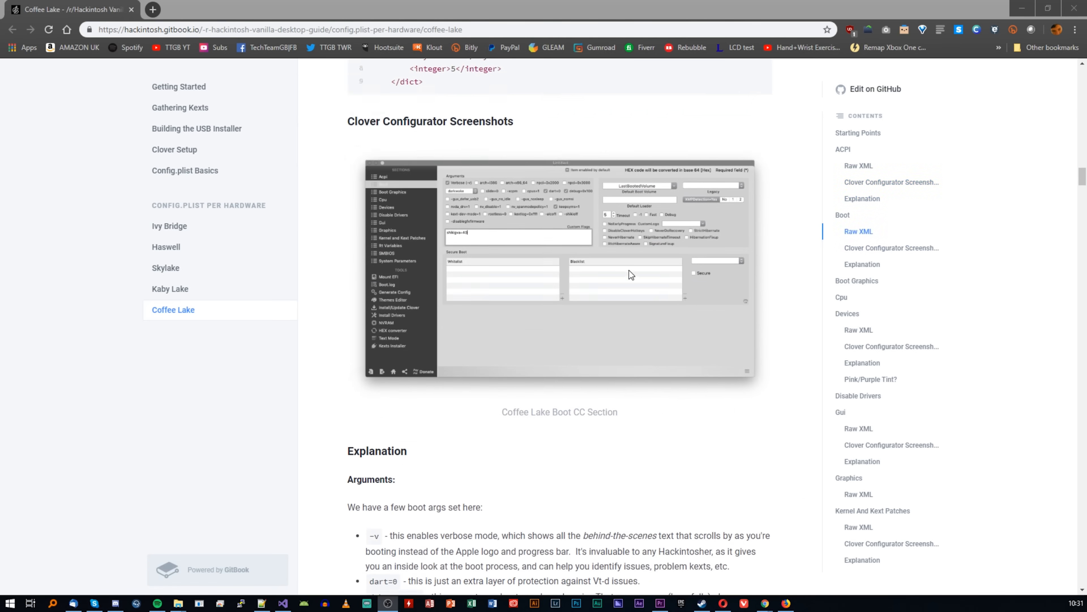
scroll(down, 3)
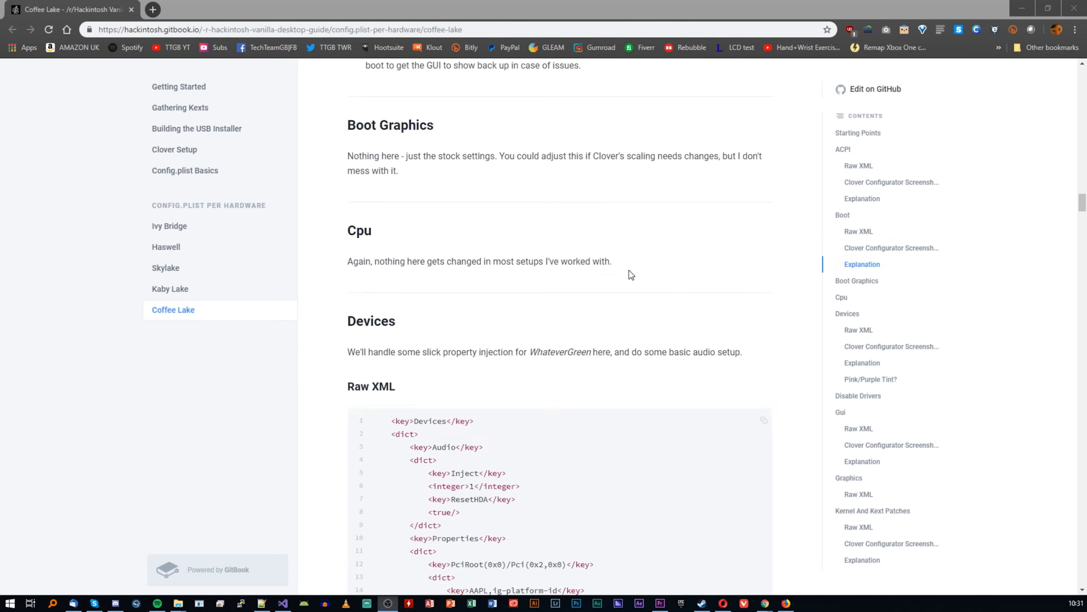
scroll(down, 3)
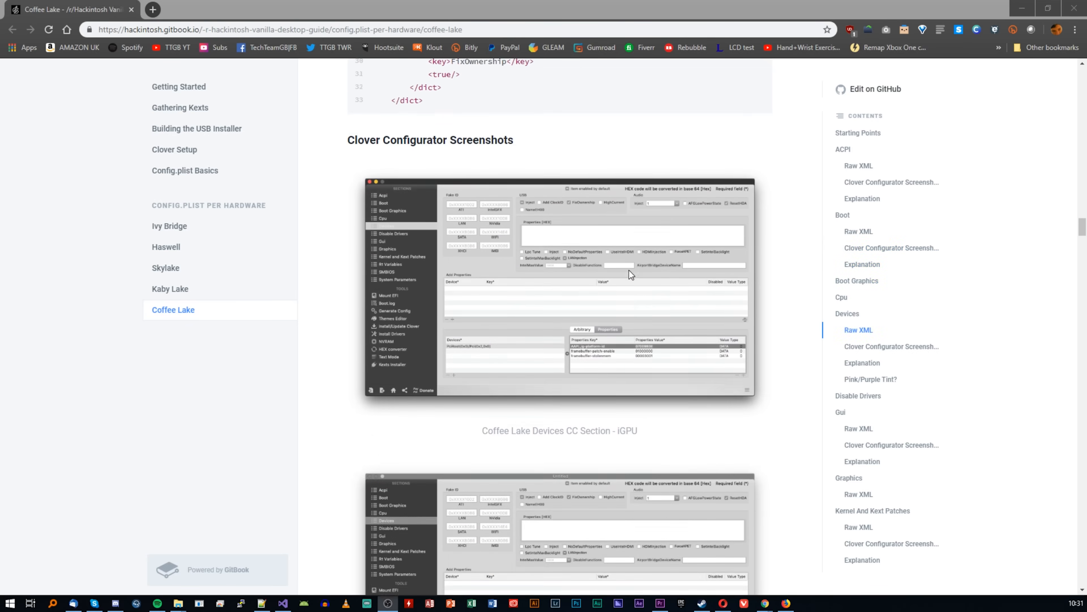
scroll(down, 3)
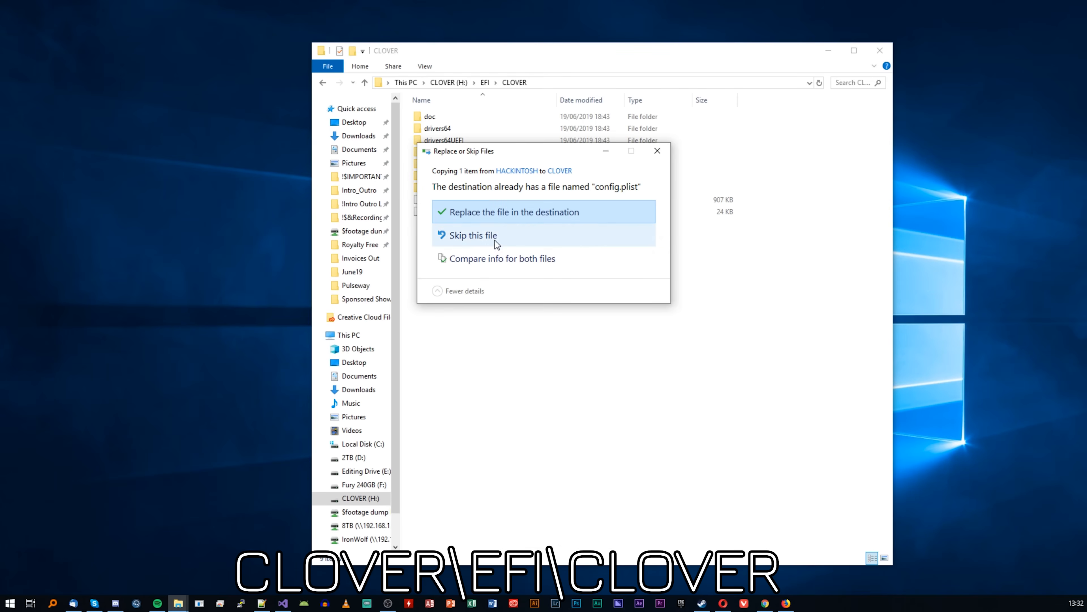
- Choose 'Replace the file in the destination' to overwrite CLOVER's config.plist
click(515, 211)
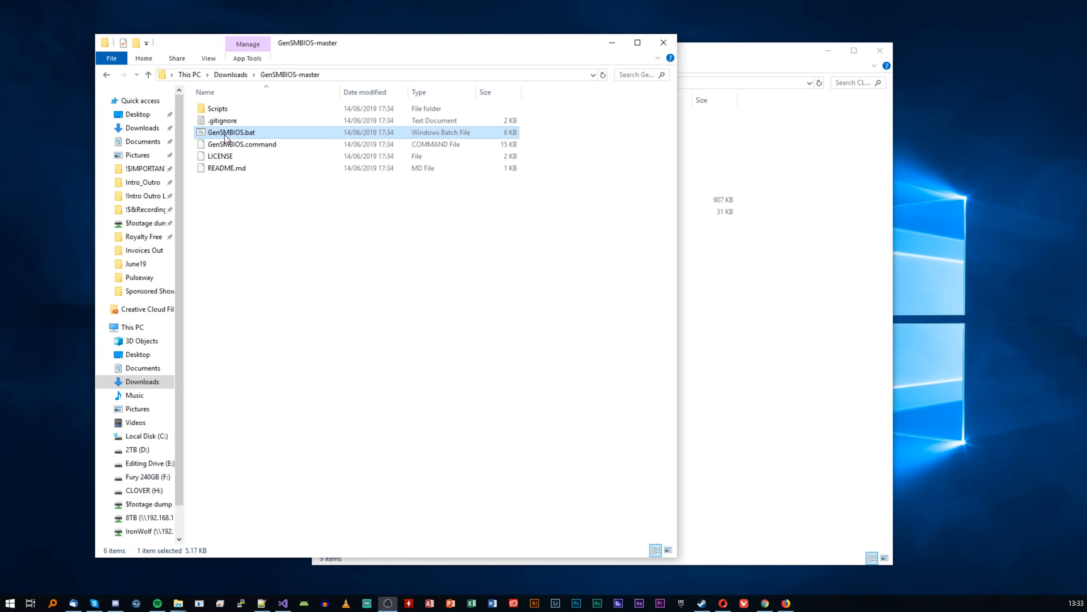
- Run GenSMBIOS and load the config.plist from the CLOVER USB via option 1
double_click(231, 132)
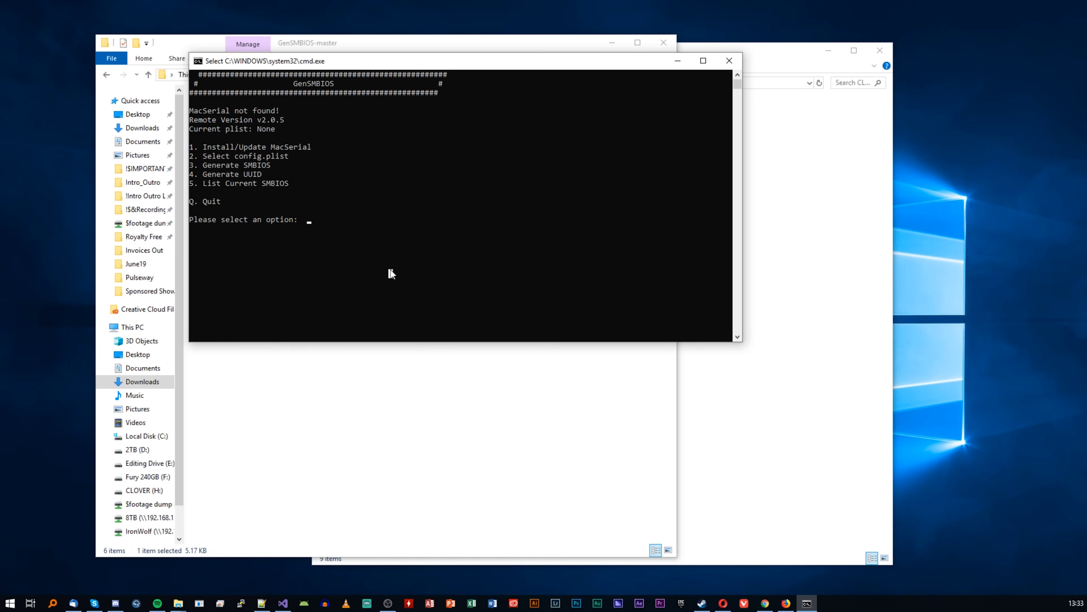
text(1)
text(2)
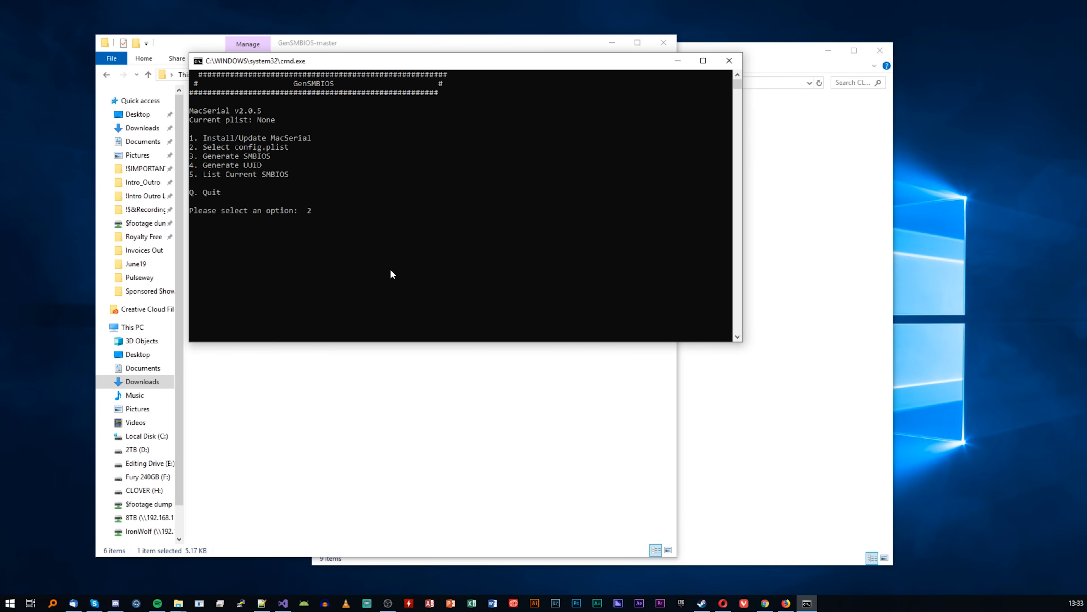
key(Return)
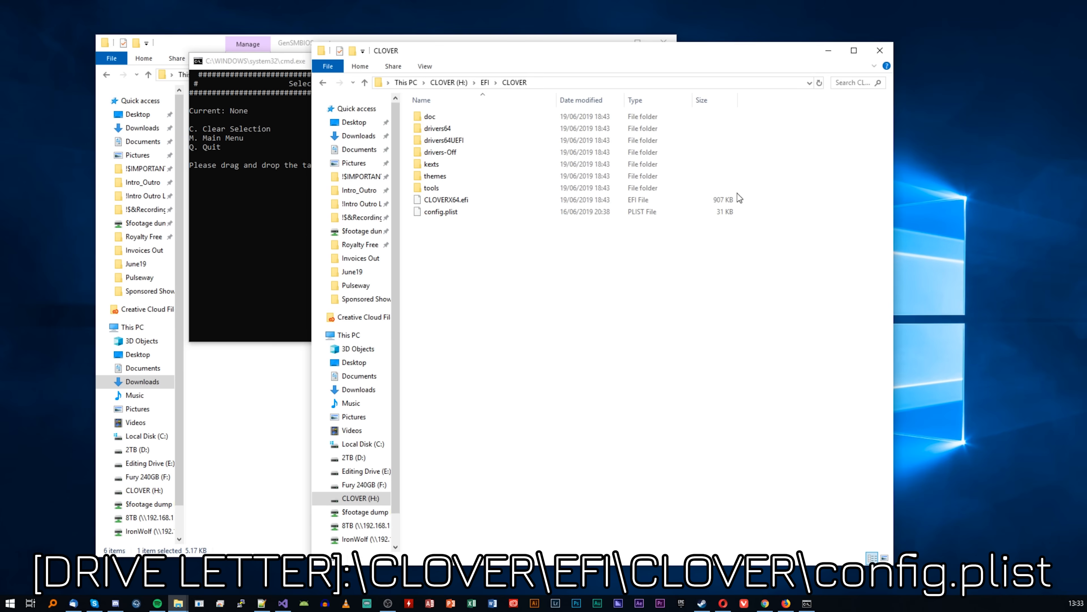
click(440, 211)
text(H:\EFI\CLOVERz)
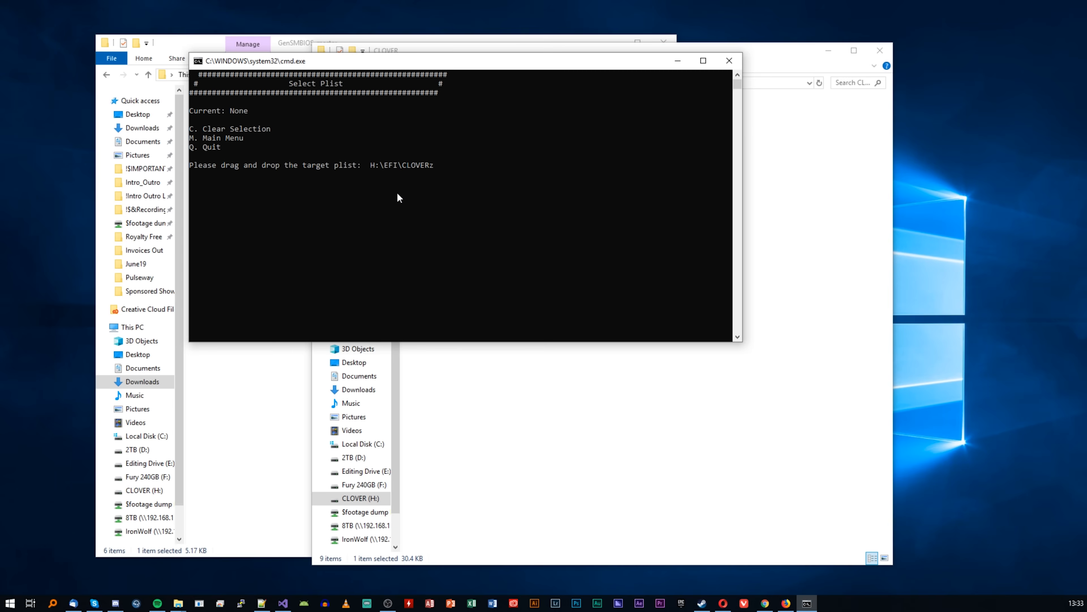
text(\con)
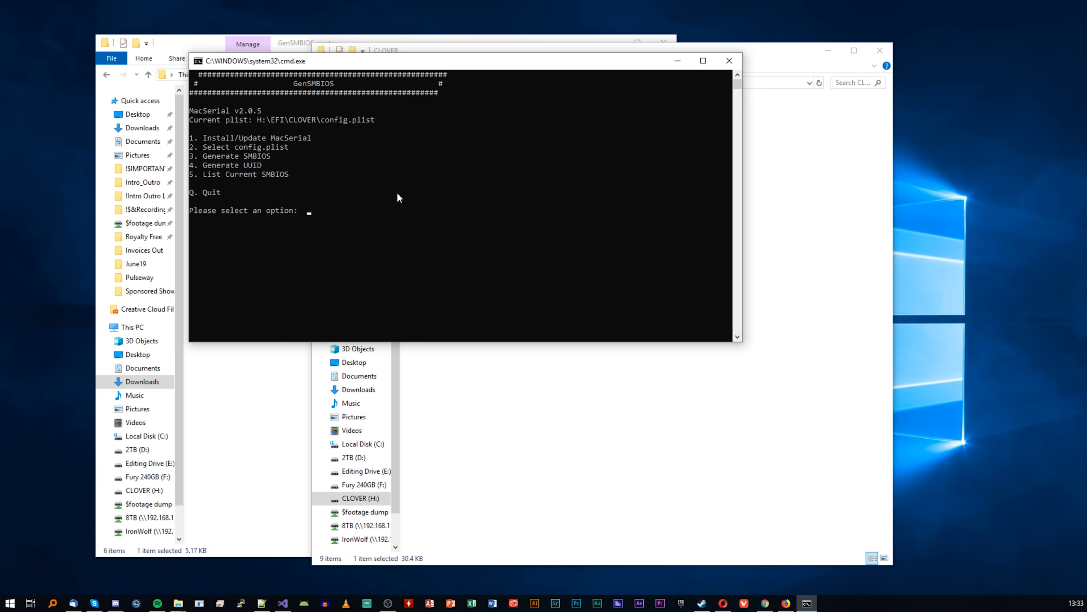
- Generate SMBIOS with option 3 for the iMac1 model type
text(3)
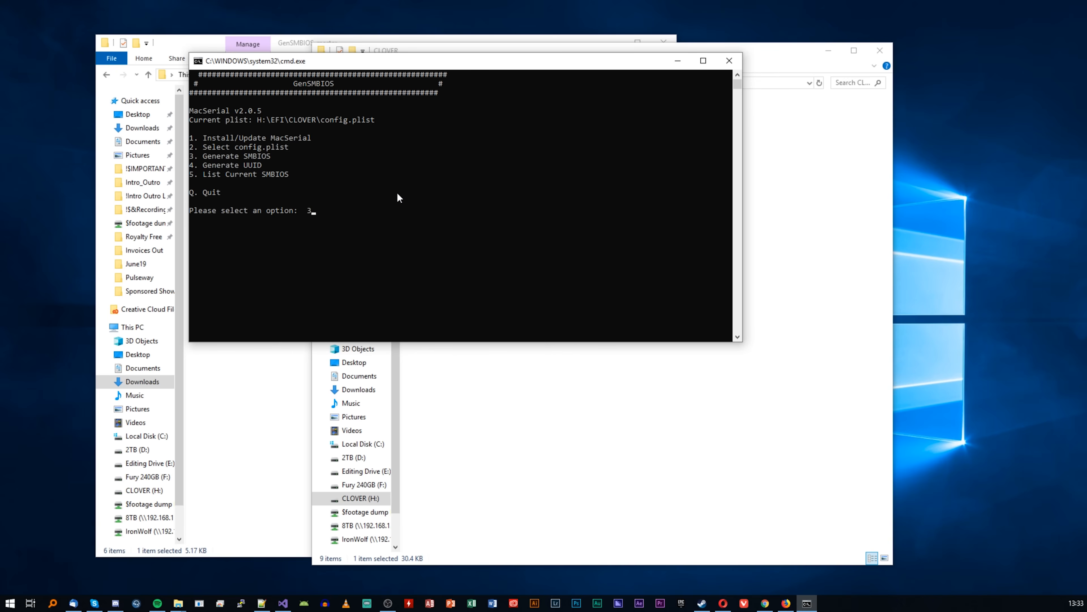
key(Return)
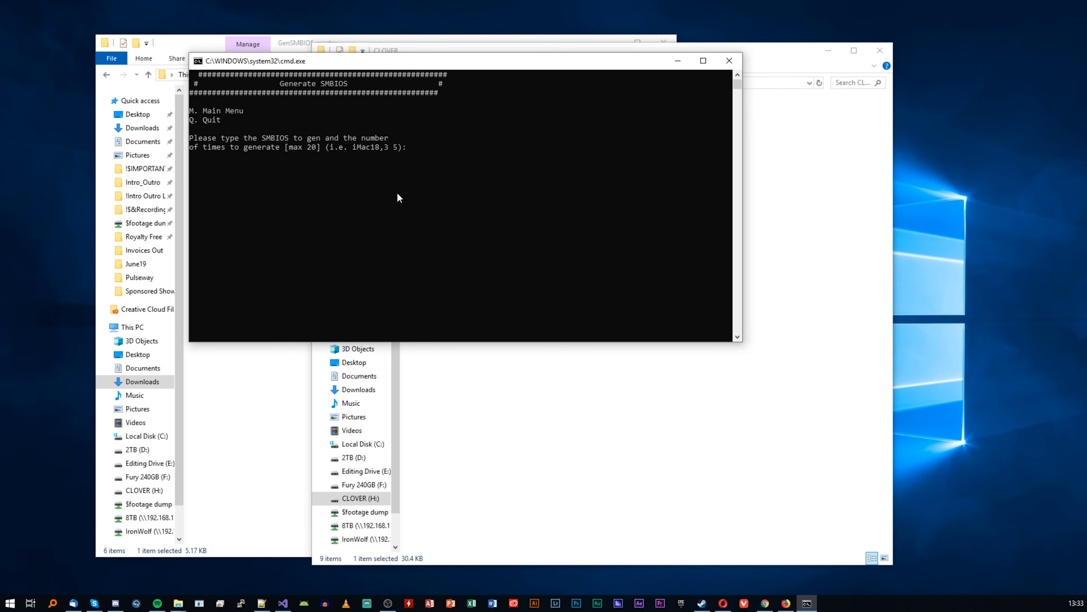
text(iMac1)
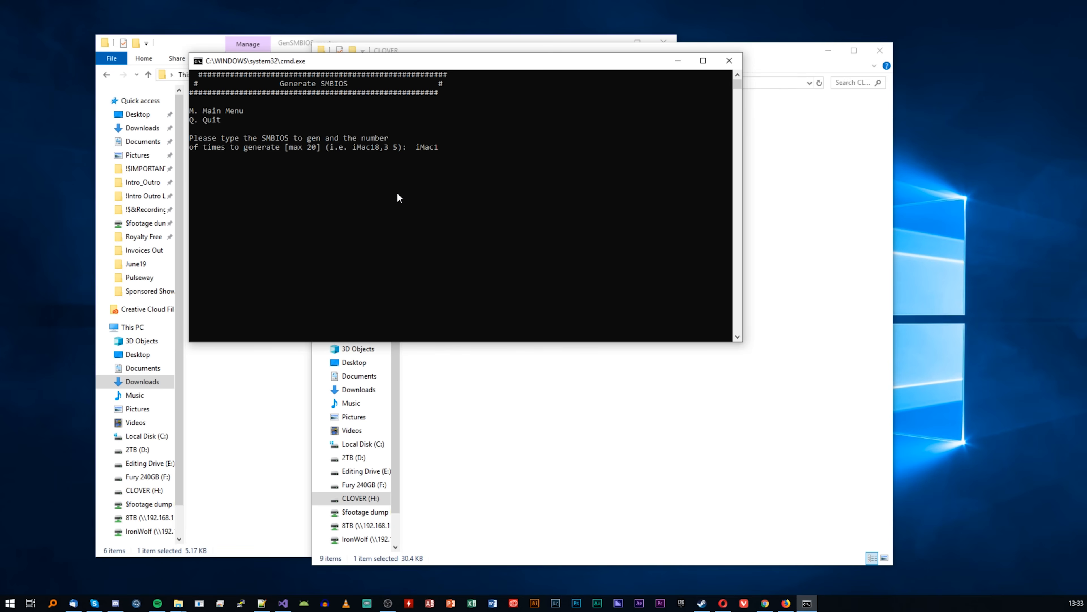
key(Return)
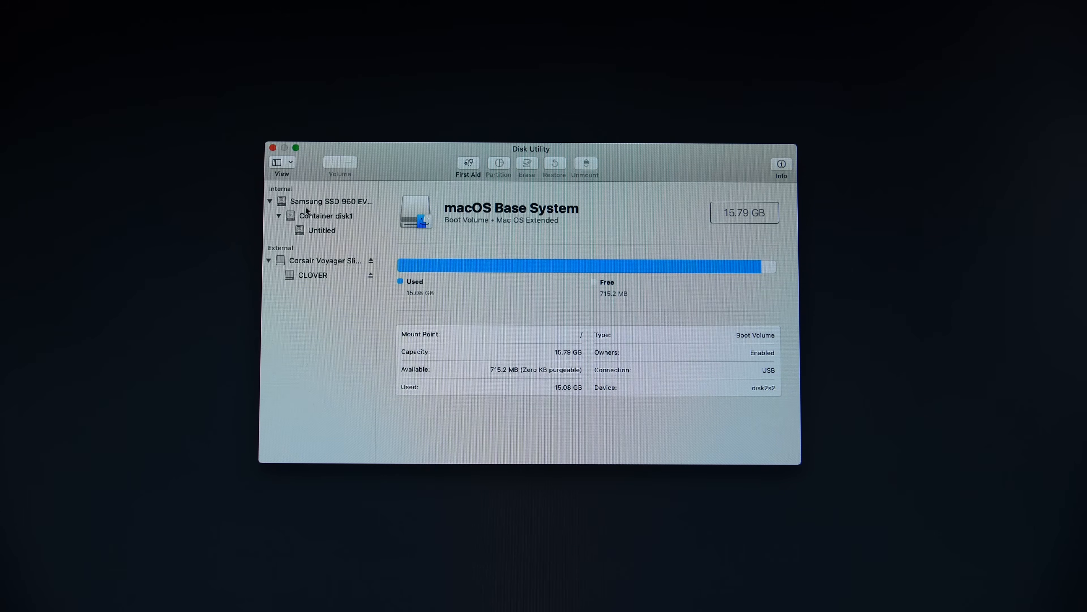
- Erase the Samsung SSD 960 EVO as MacHD, choosing its format from the dropdown
click(330, 201)
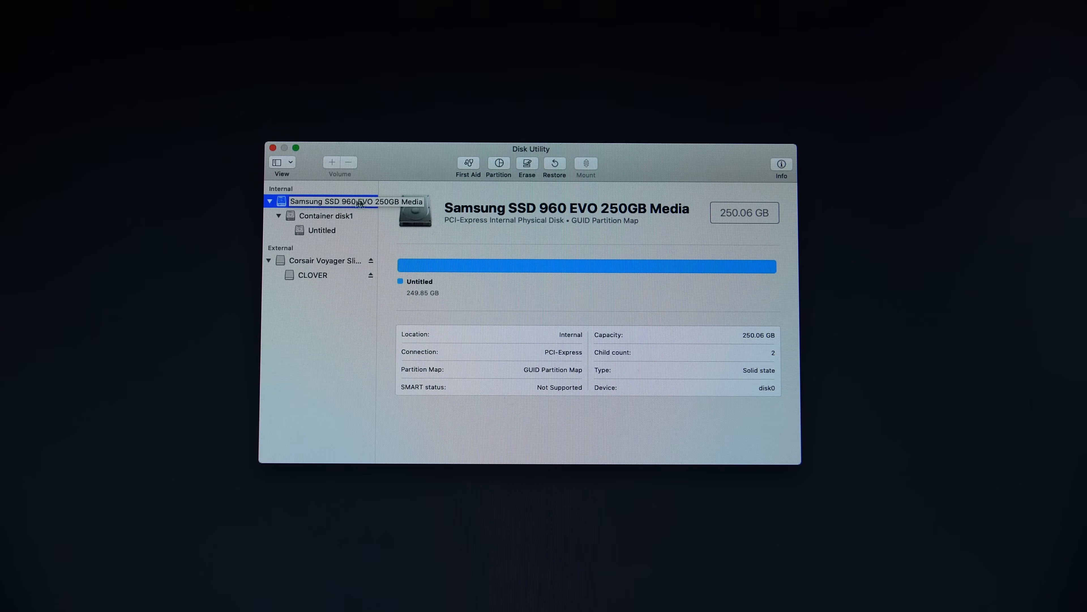
click(526, 167)
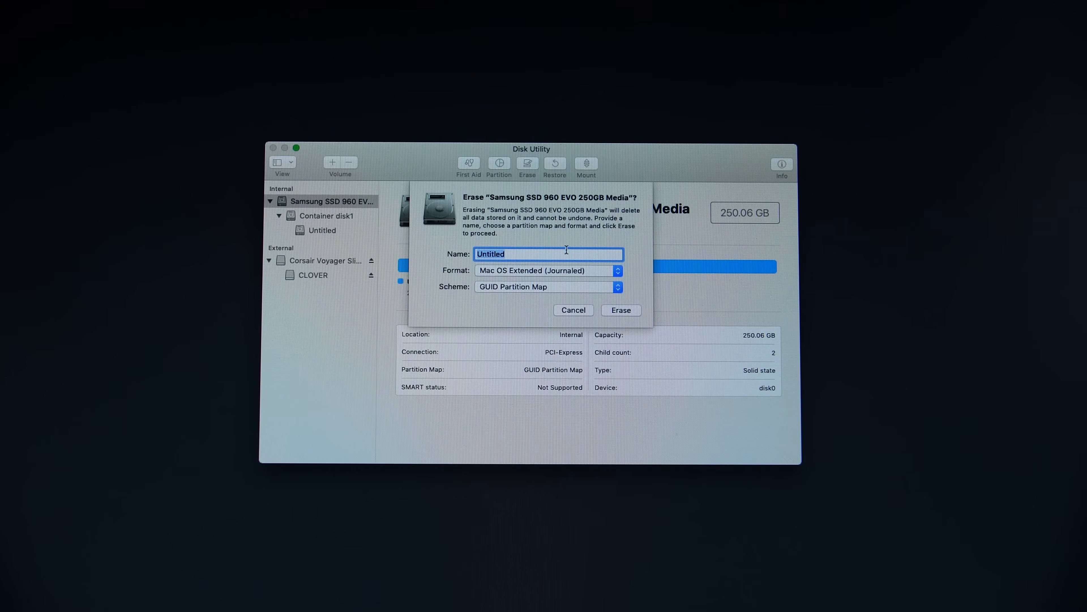
text(Mac)
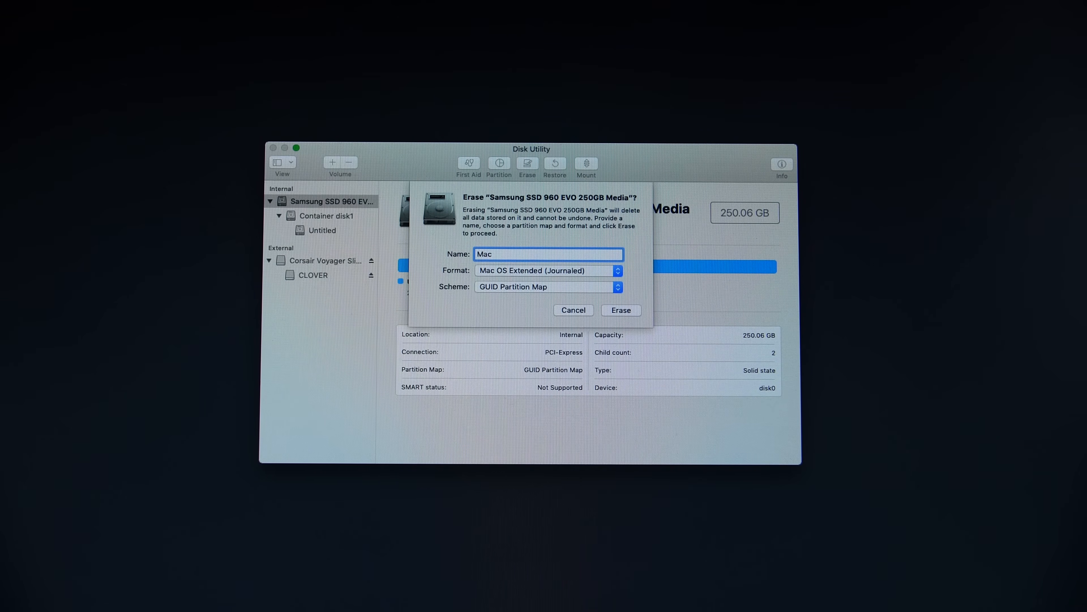
text(HD)
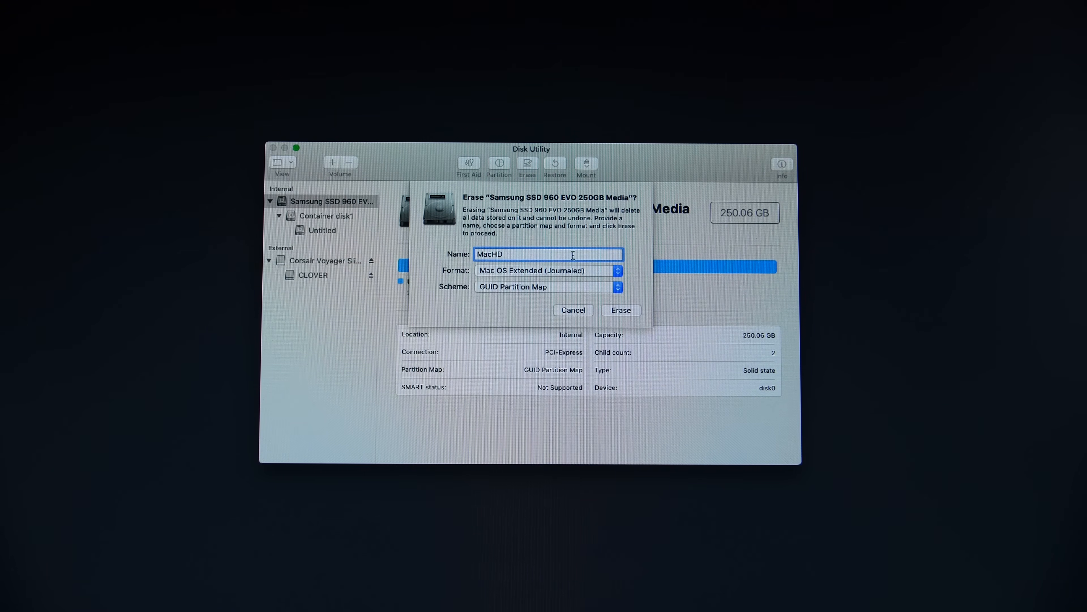
click(546, 270)
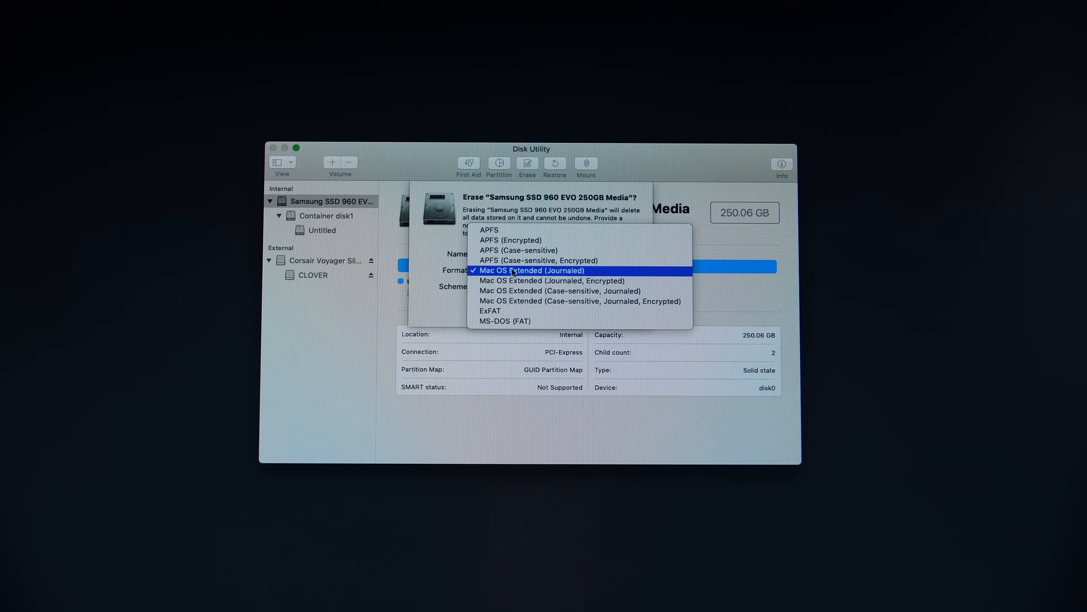
click(528, 271)
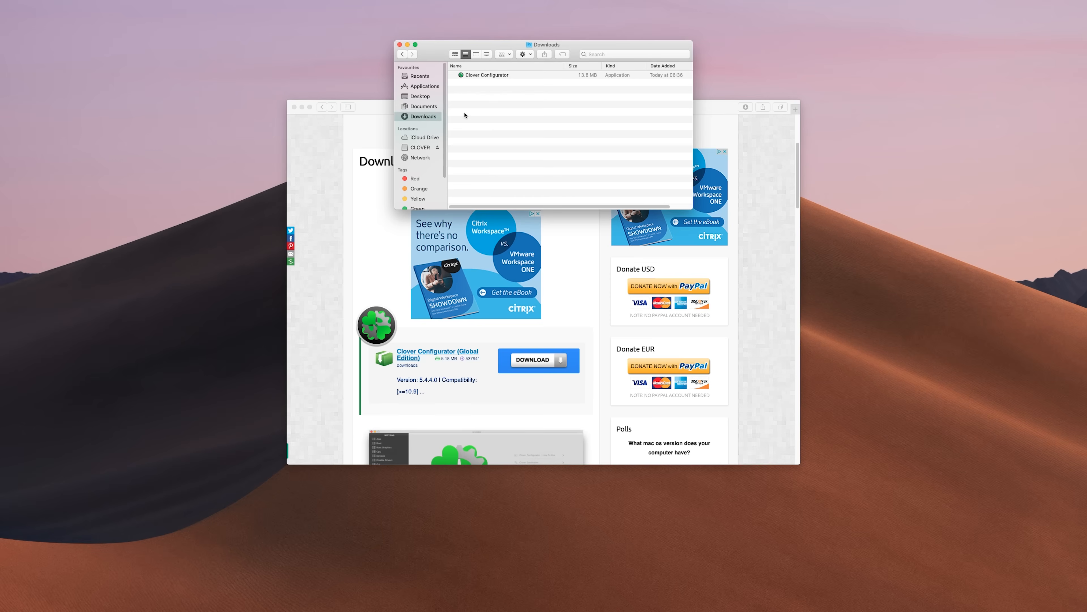
- Launch Clover Configurator, allowing the unidentified-developer app to open
right_click(487, 75)
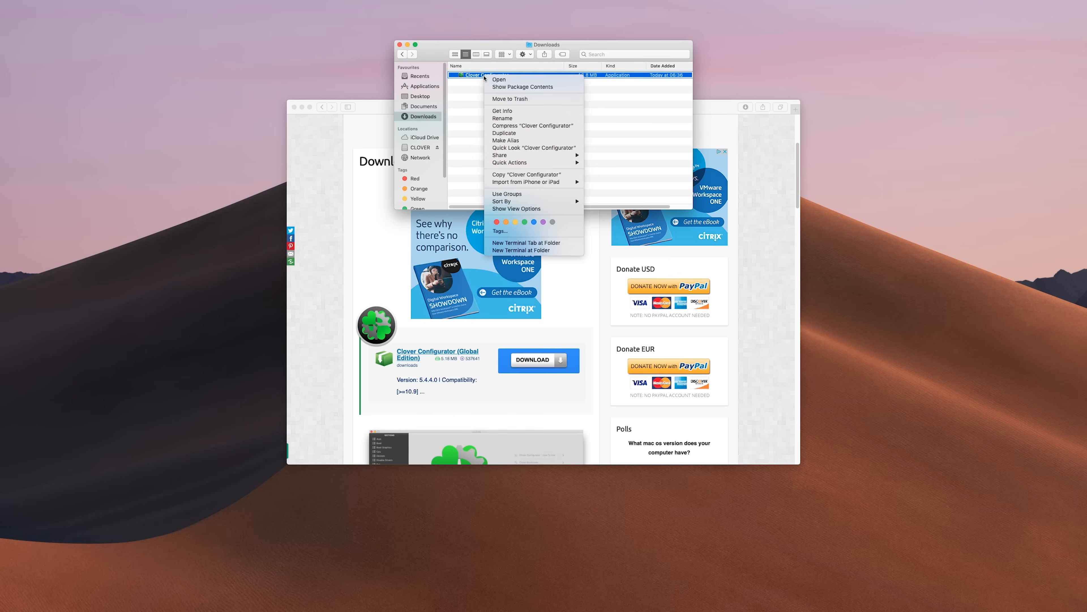
click(498, 79)
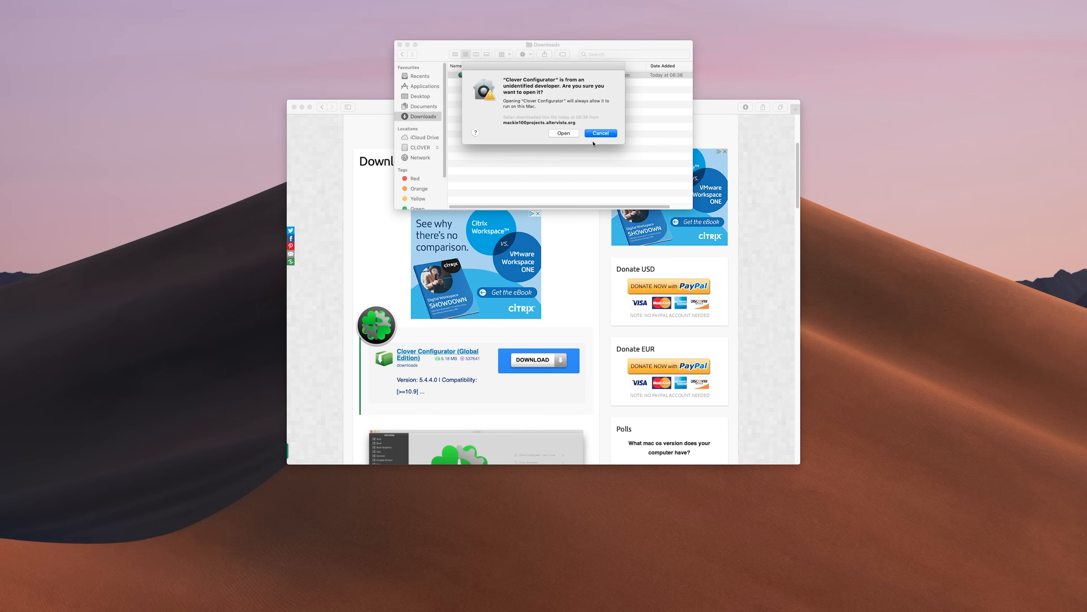
click(562, 133)
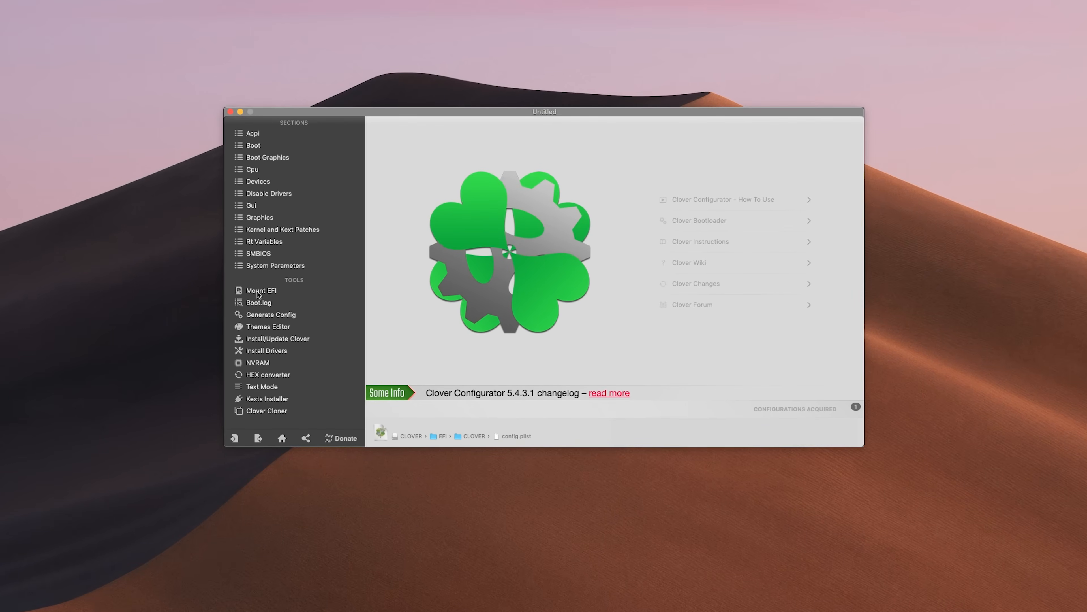
- Mount the Samsung SSD's EFI partition with the account password and reveal it in Finder
click(262, 290)
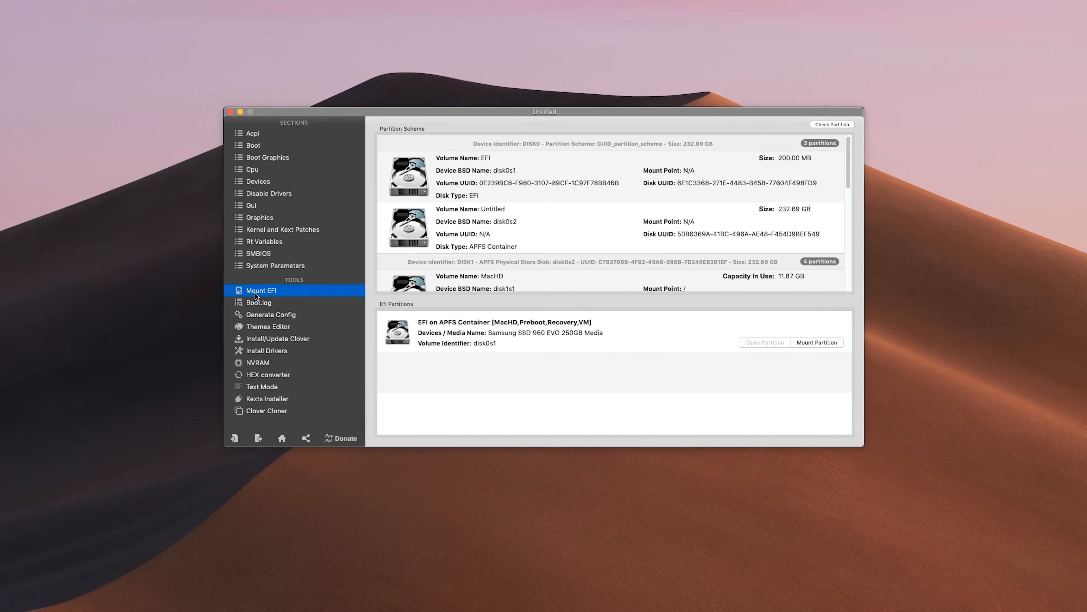
mouse_move(639, 336)
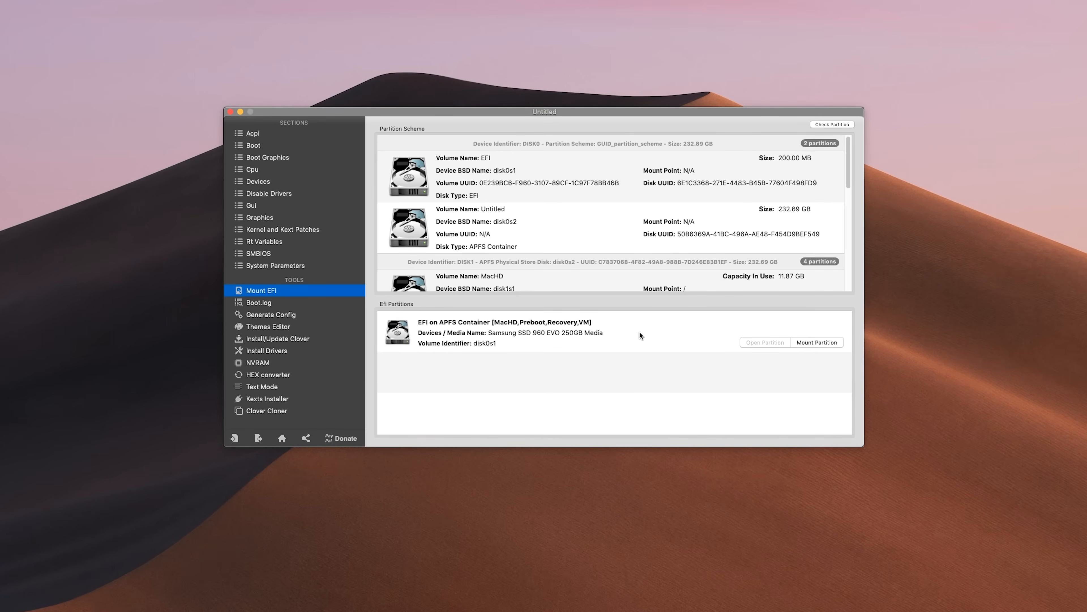
mouse_move(812, 342)
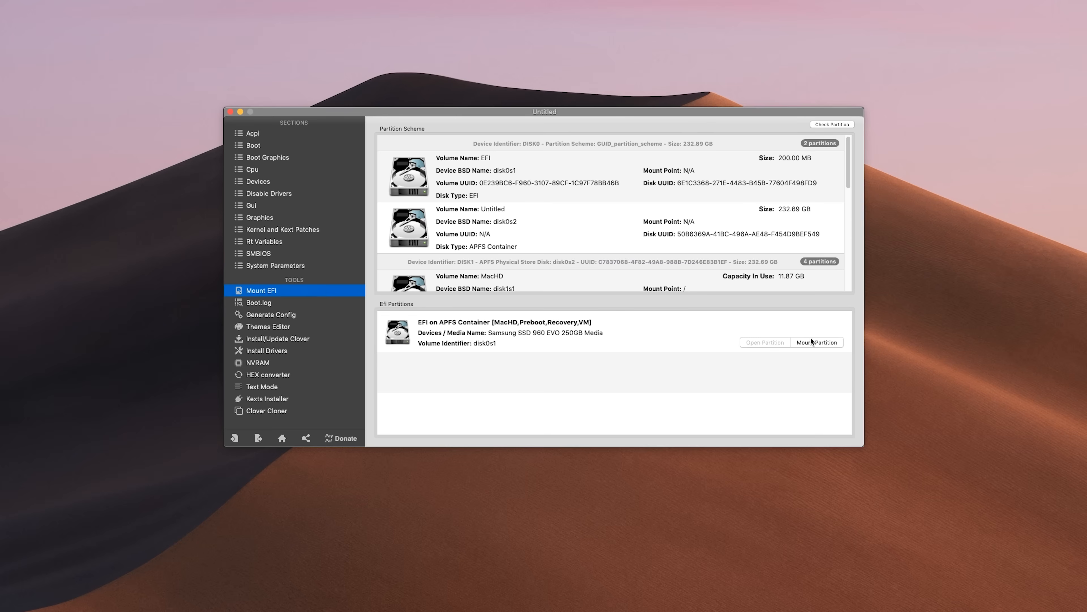
click(816, 343)
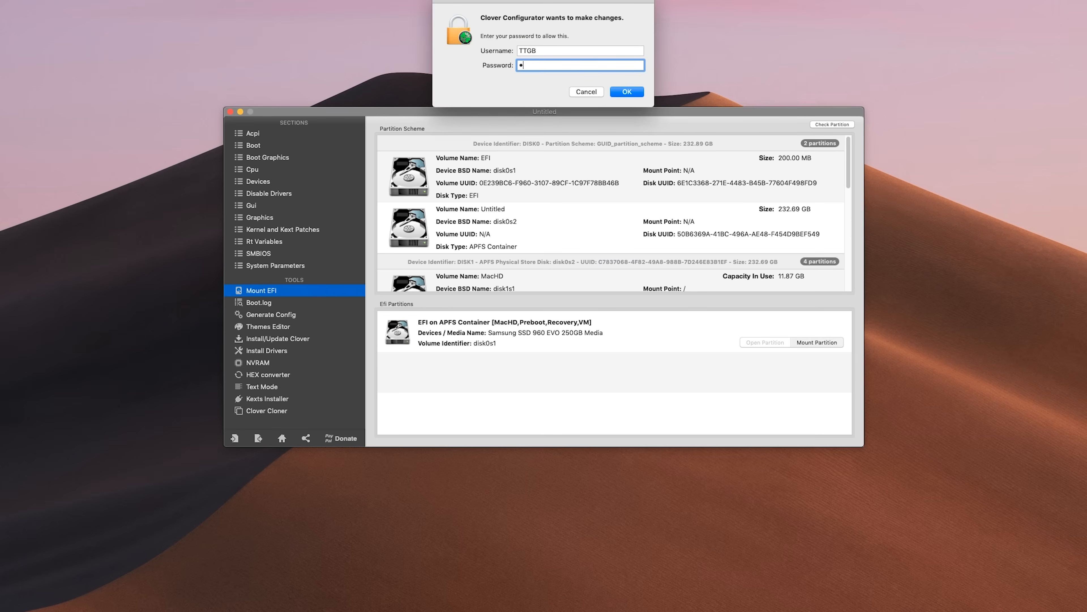
click(625, 92)
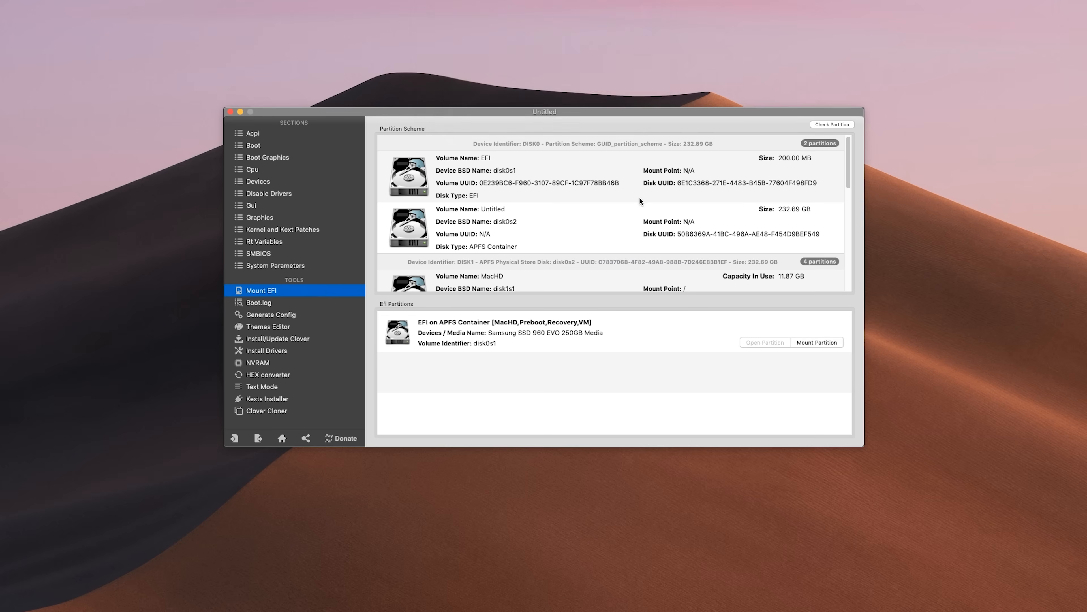
click(817, 342)
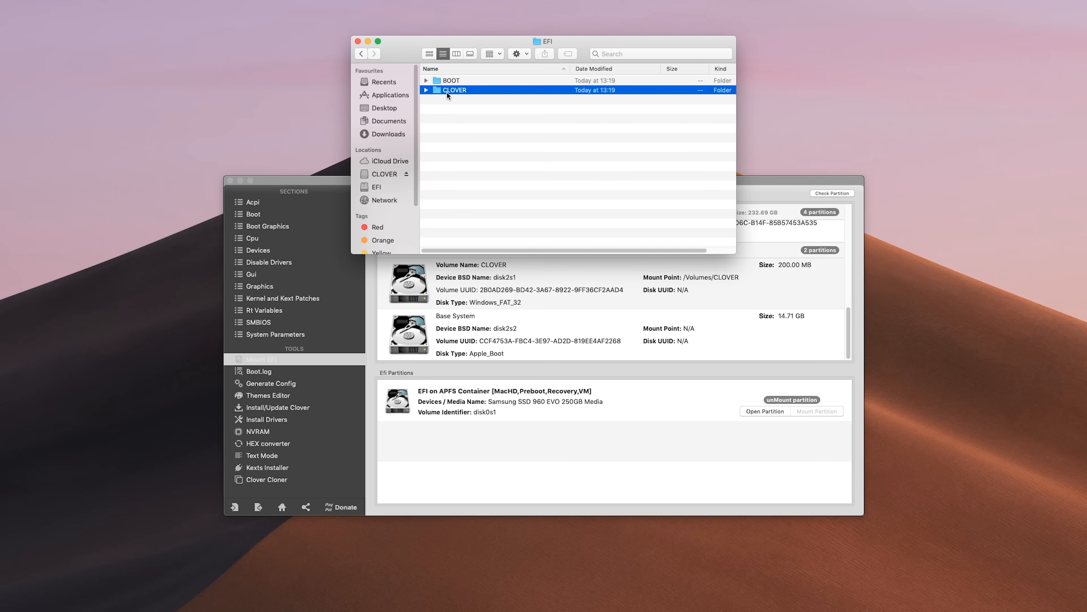
- Copy the EFI folder from the CLOVER USB's top level
double_click(454, 90)
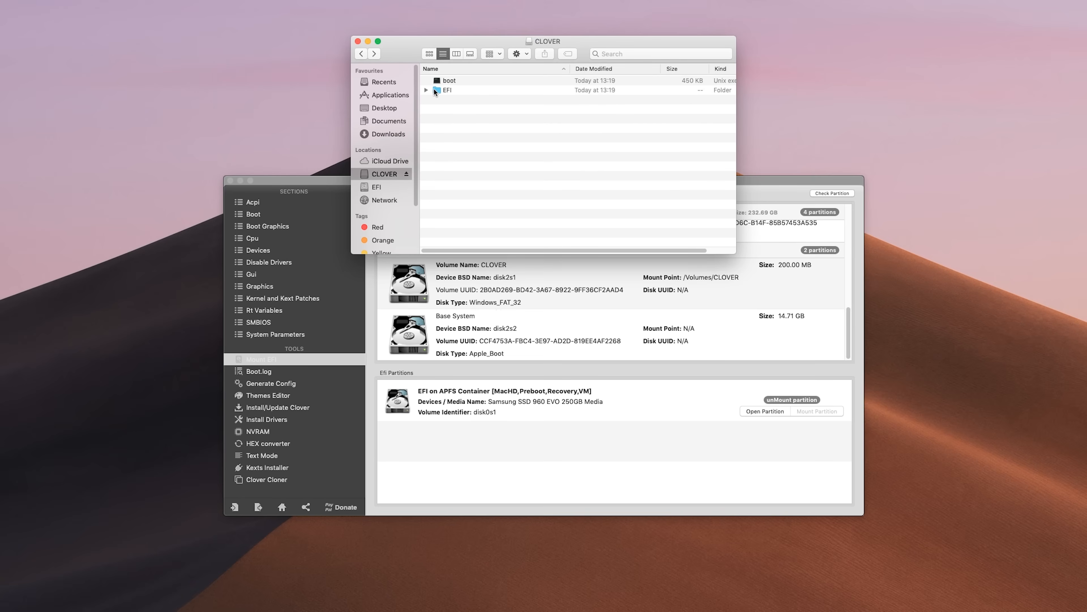
right_click(448, 90)
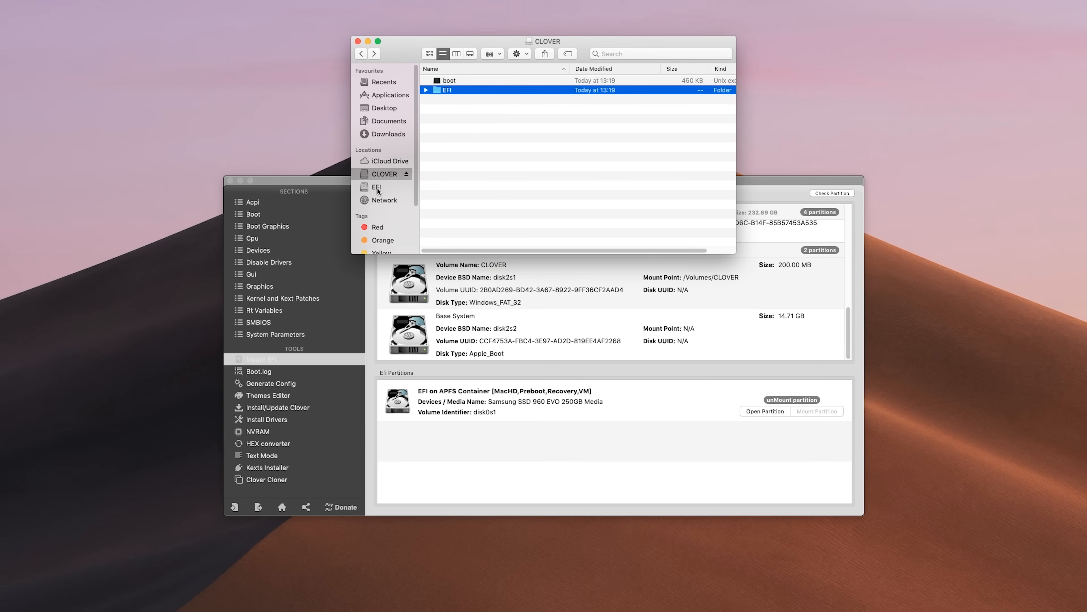
double_click(445, 89)
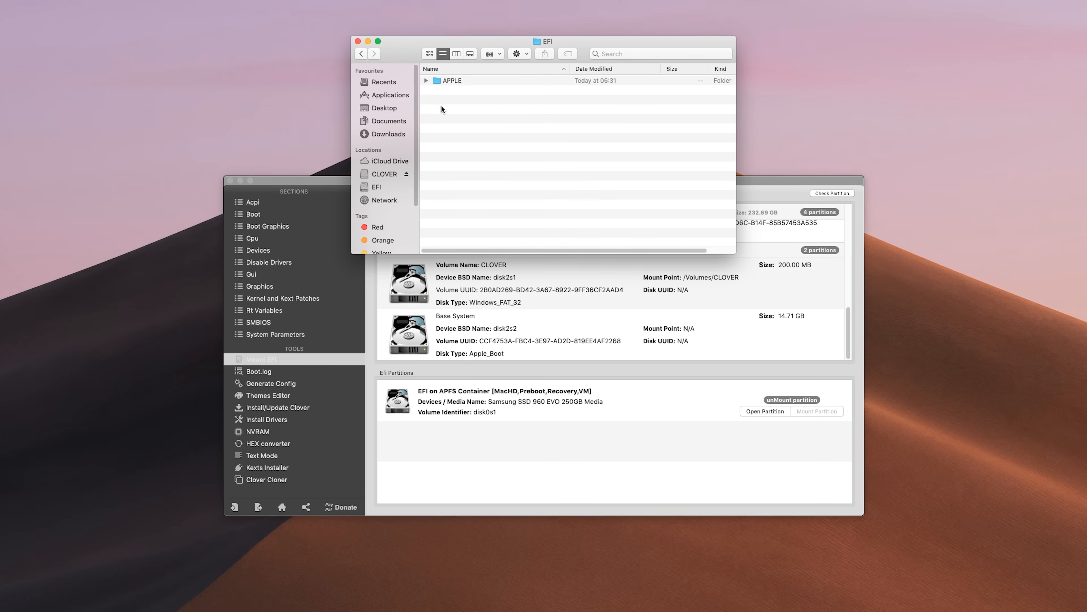
- Trash the EFI partition's existing EFI folder and paste the USB's EFI folder in its place
click(458, 81)
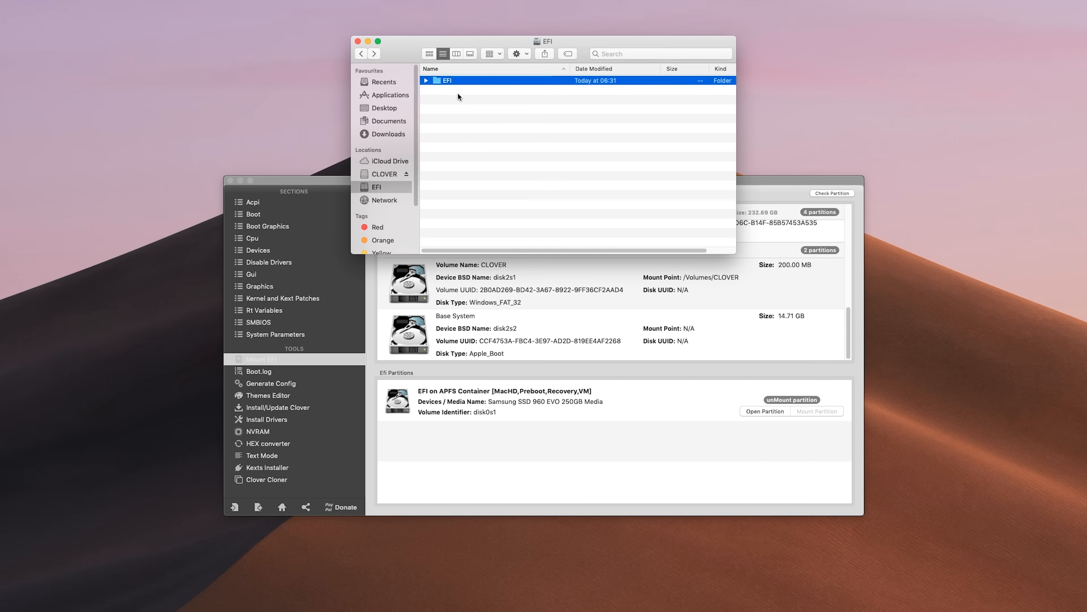
right_click(457, 97)
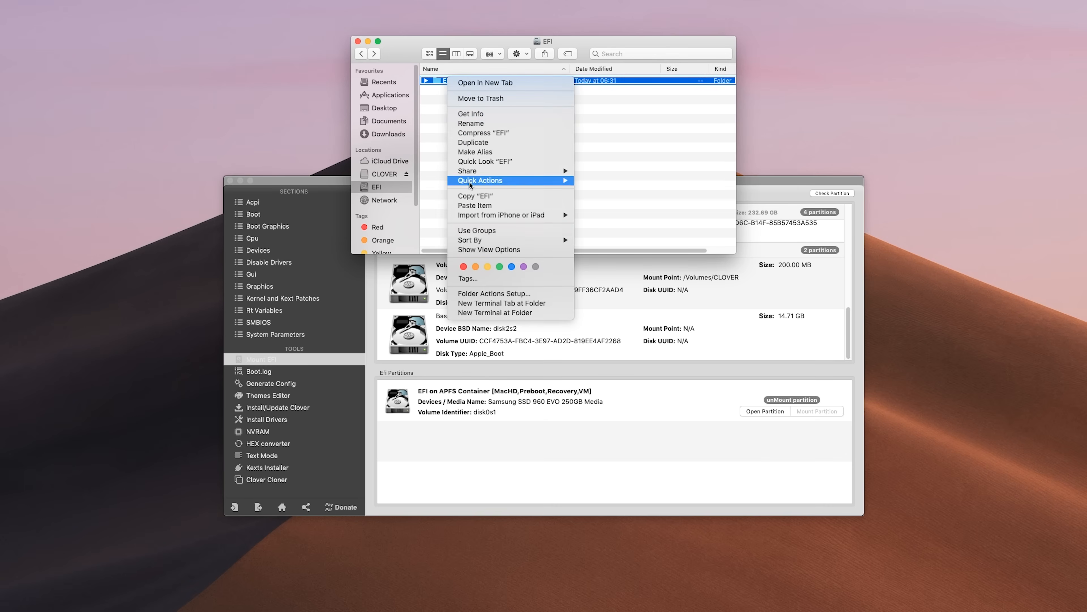
mouse_move(491, 123)
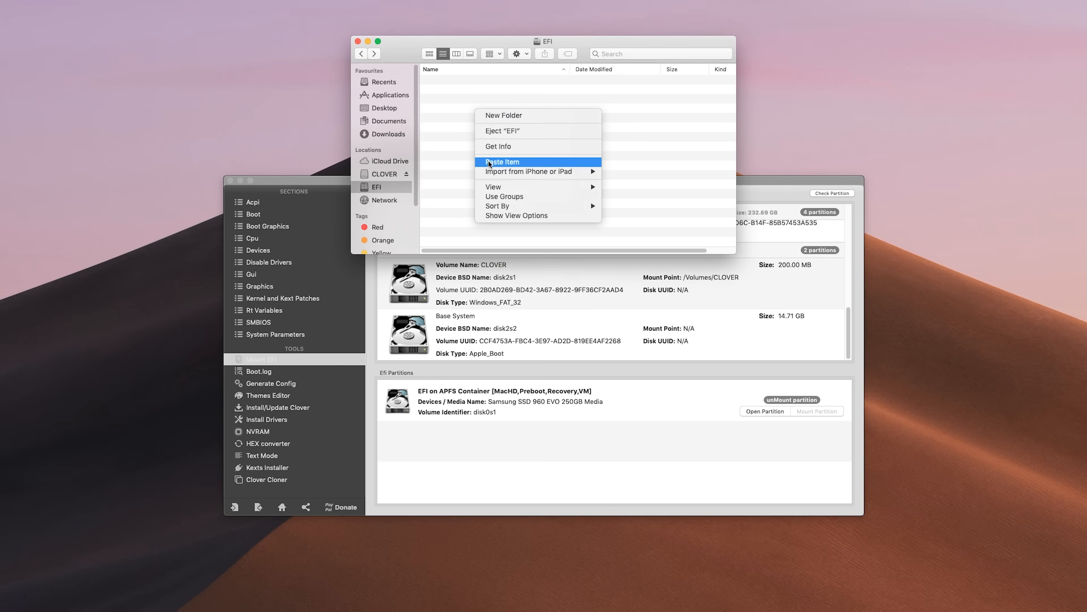
click(501, 161)
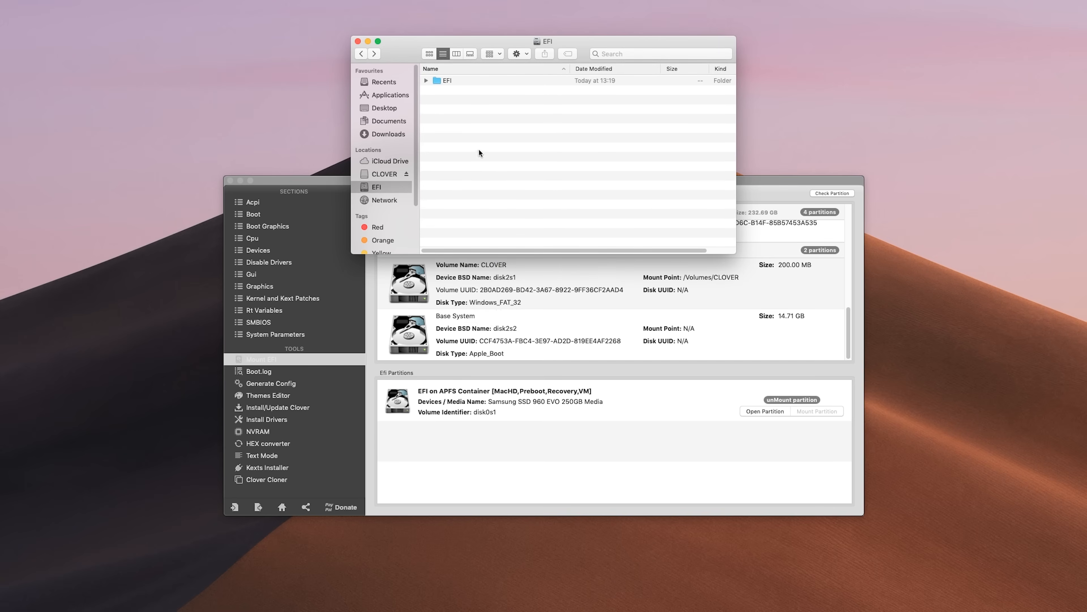